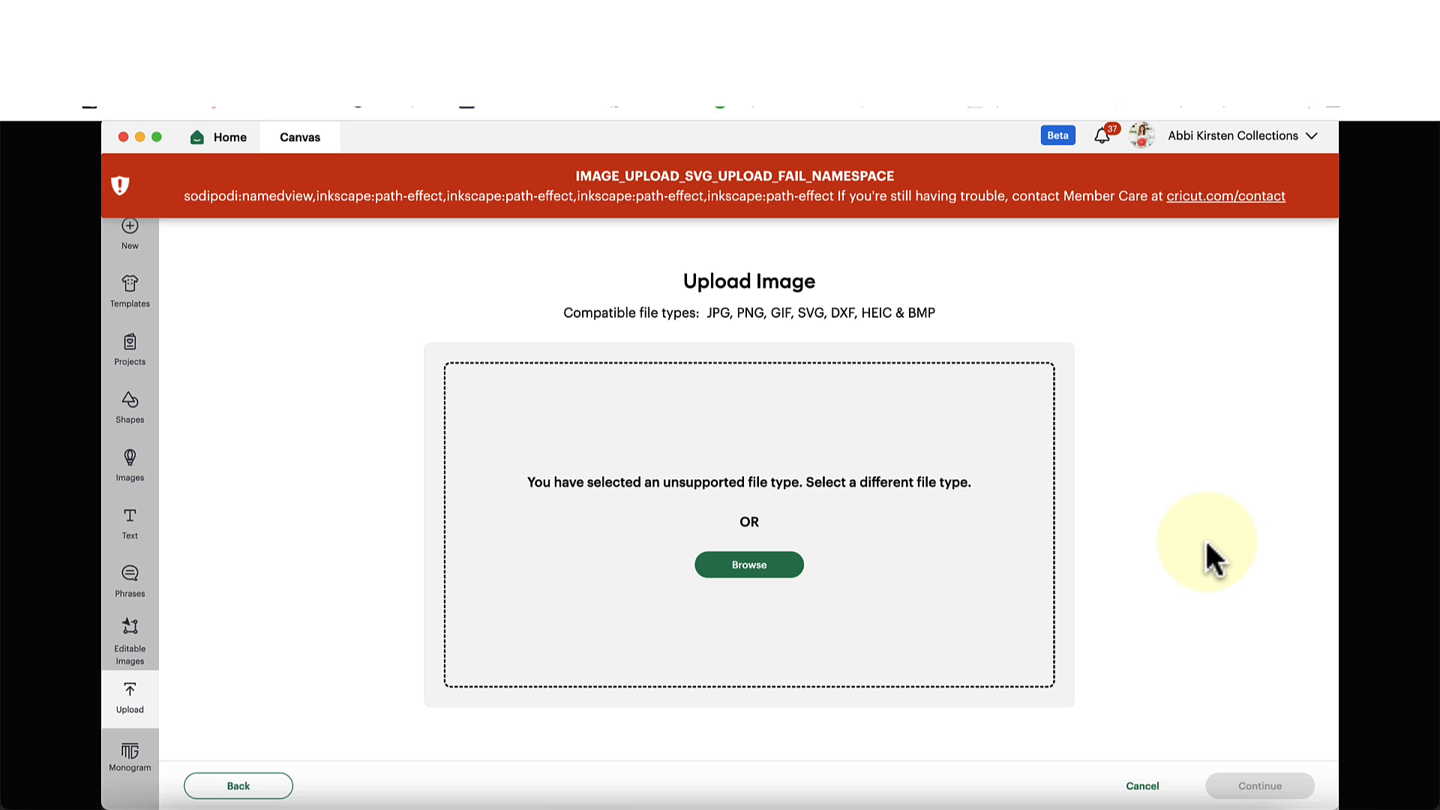
mouse_move(785, 194)
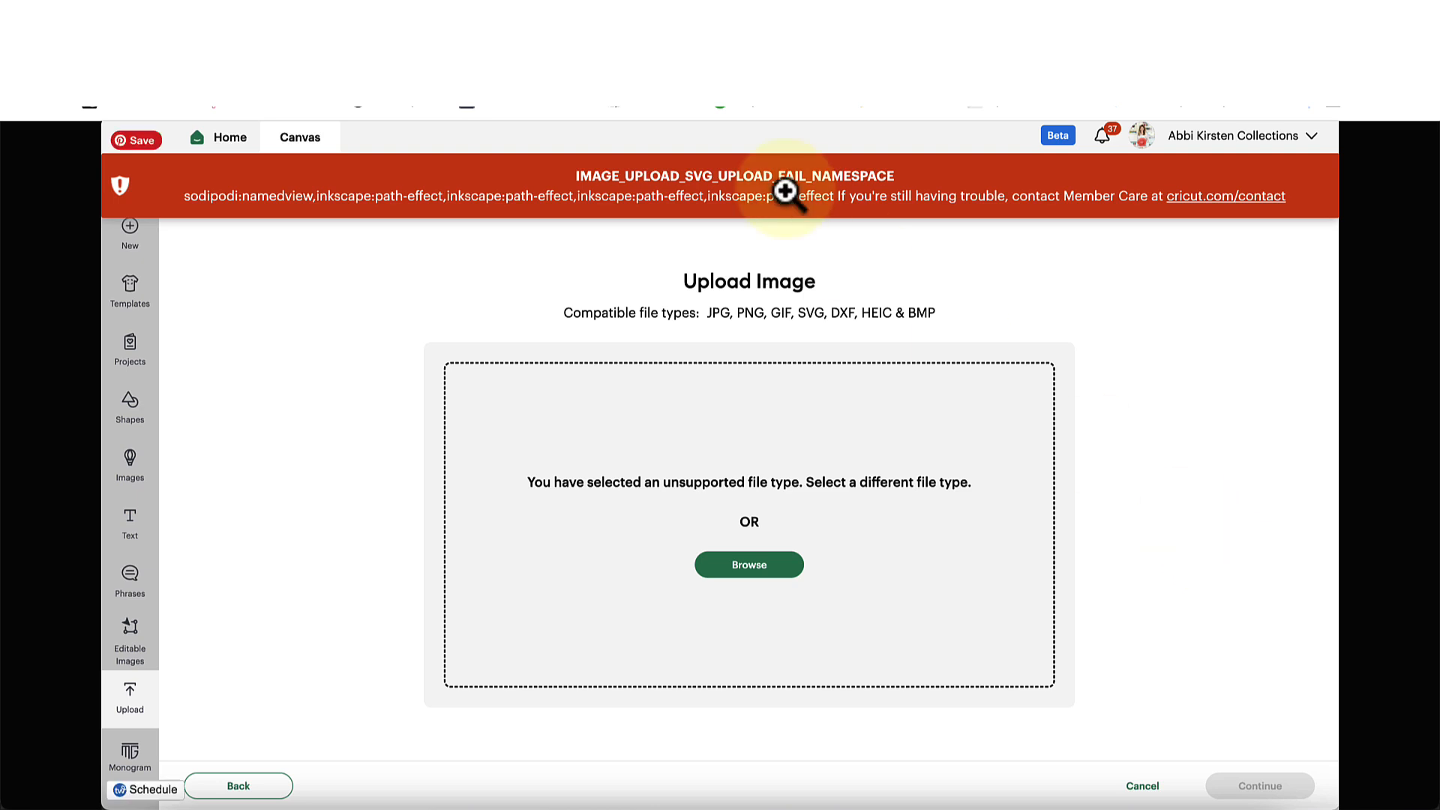
mouse_move(882, 165)
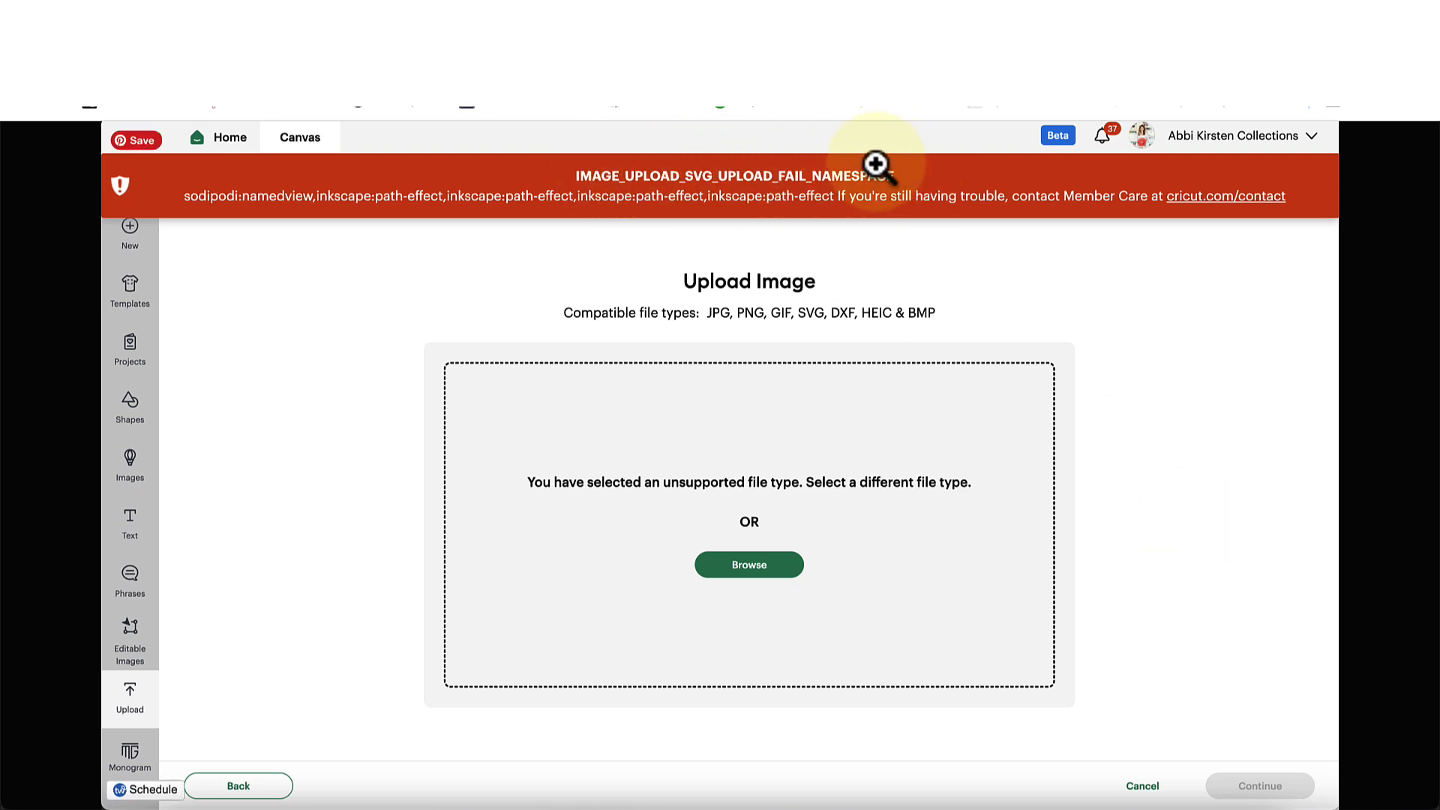
mouse_move(996, 189)
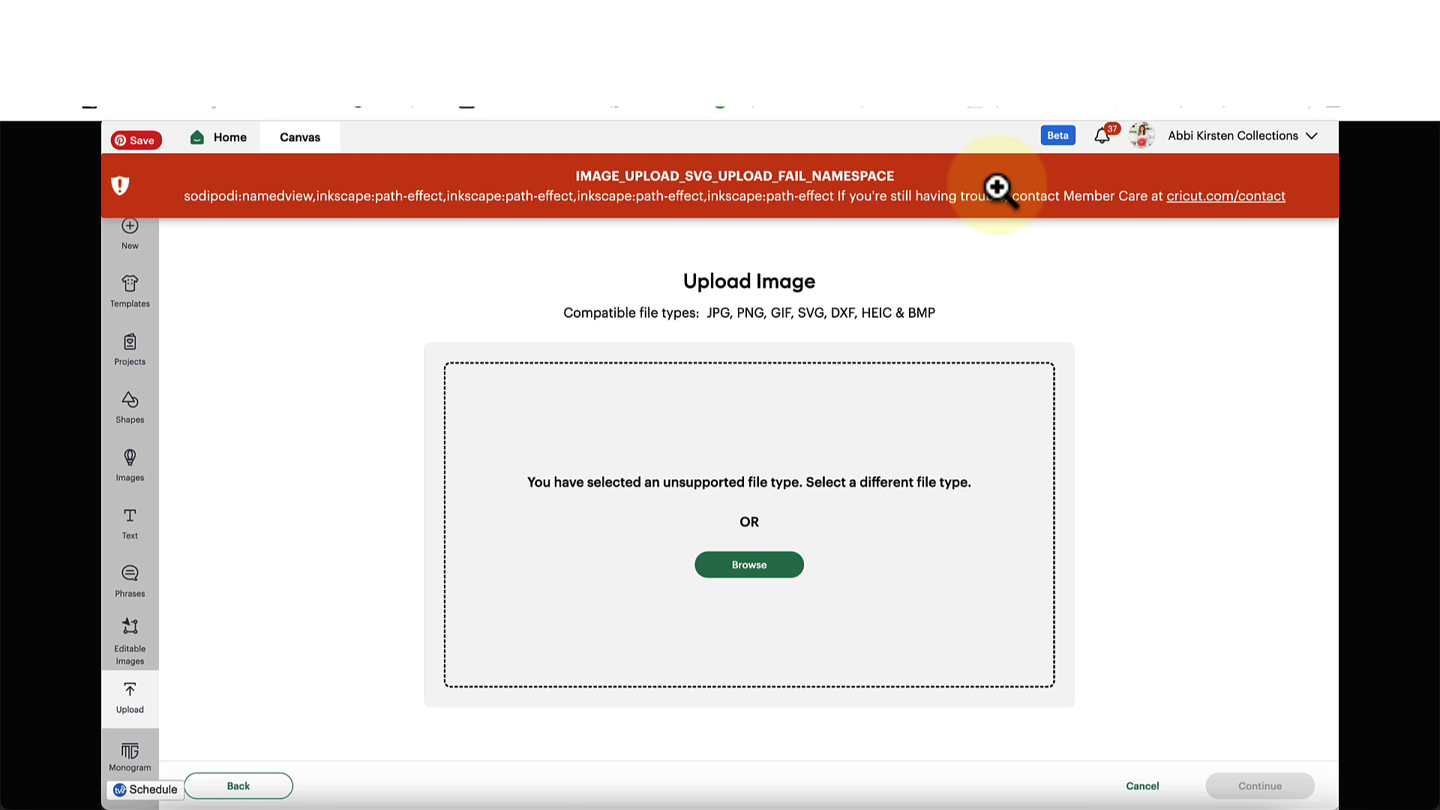
mouse_move(677, 177)
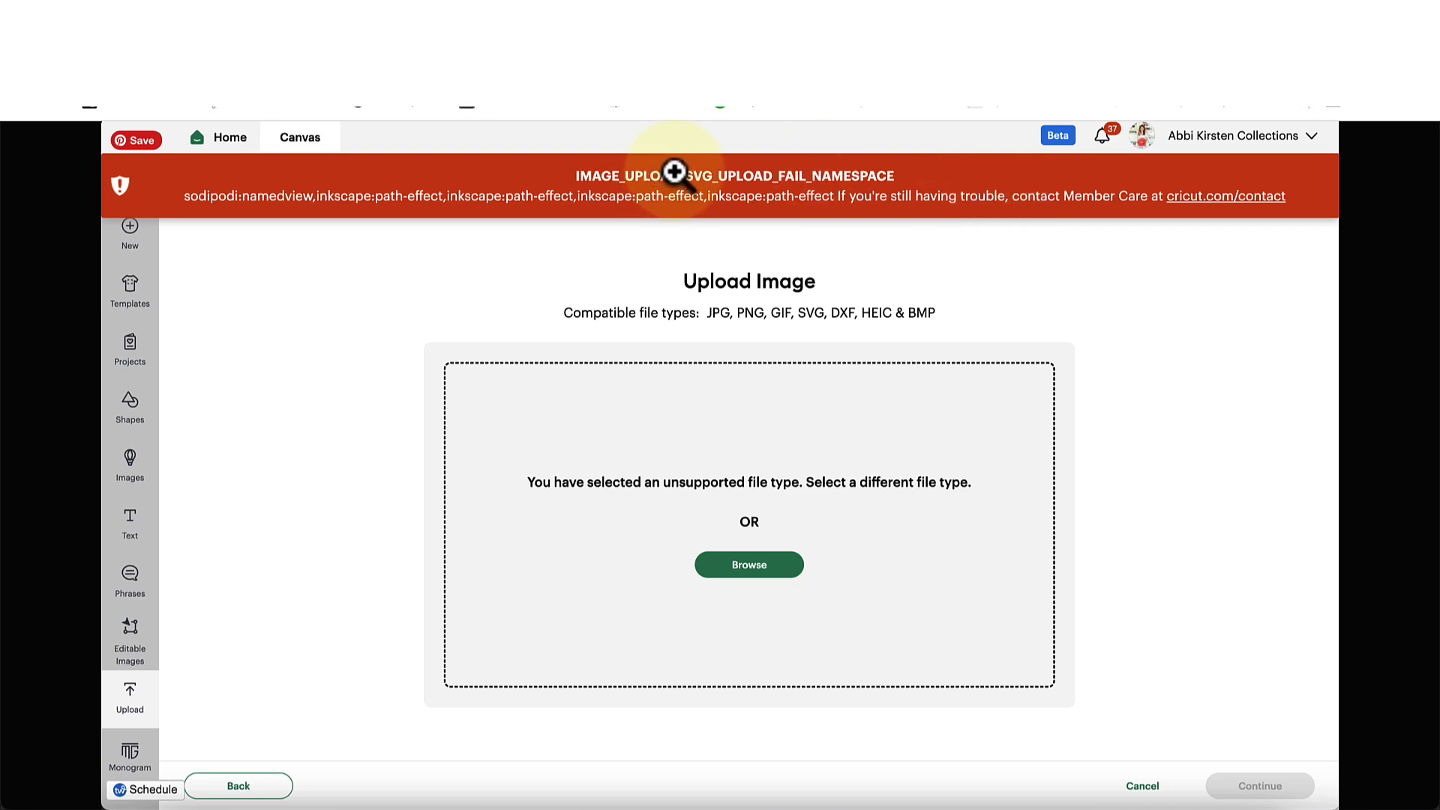
mouse_move(775, 250)
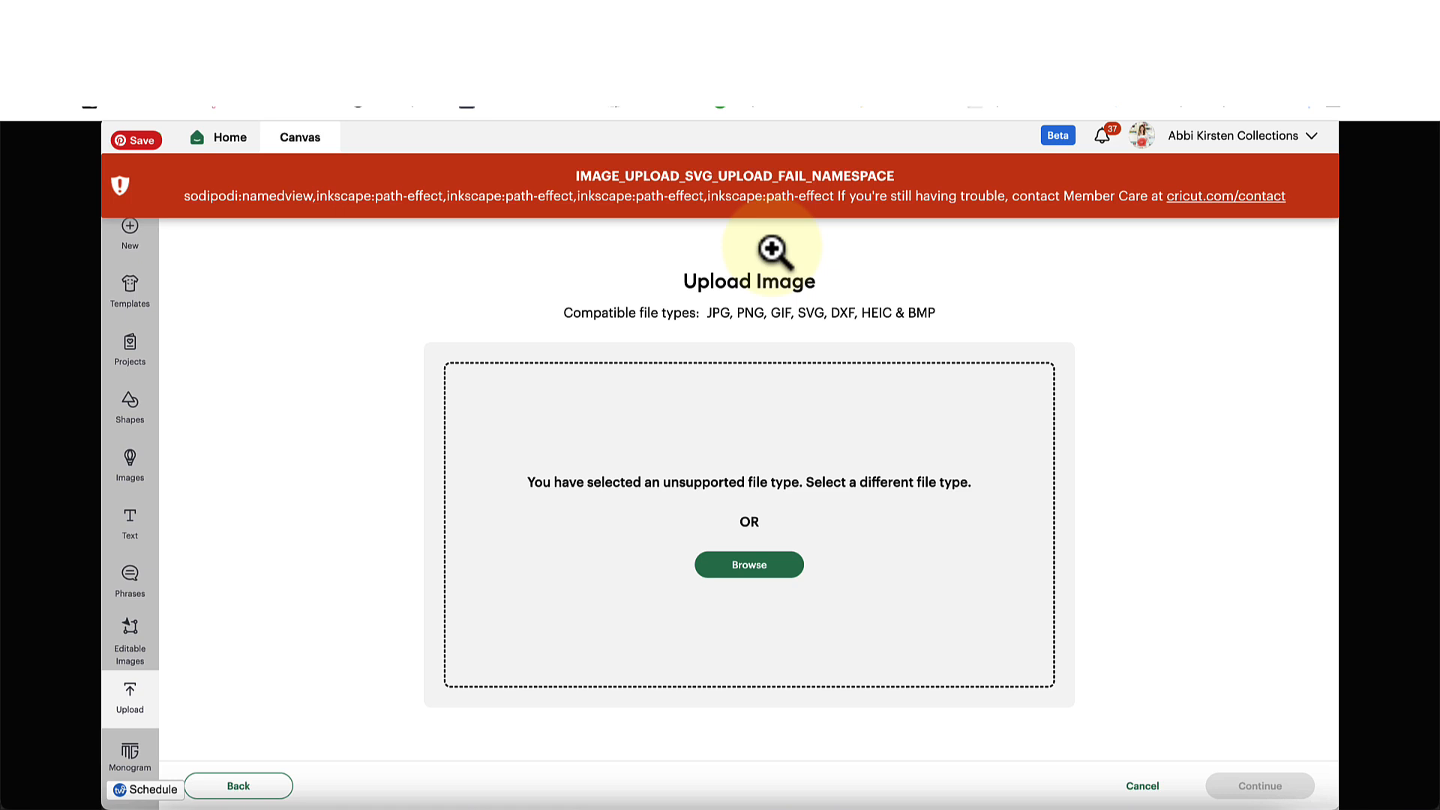
mouse_move(1015, 807)
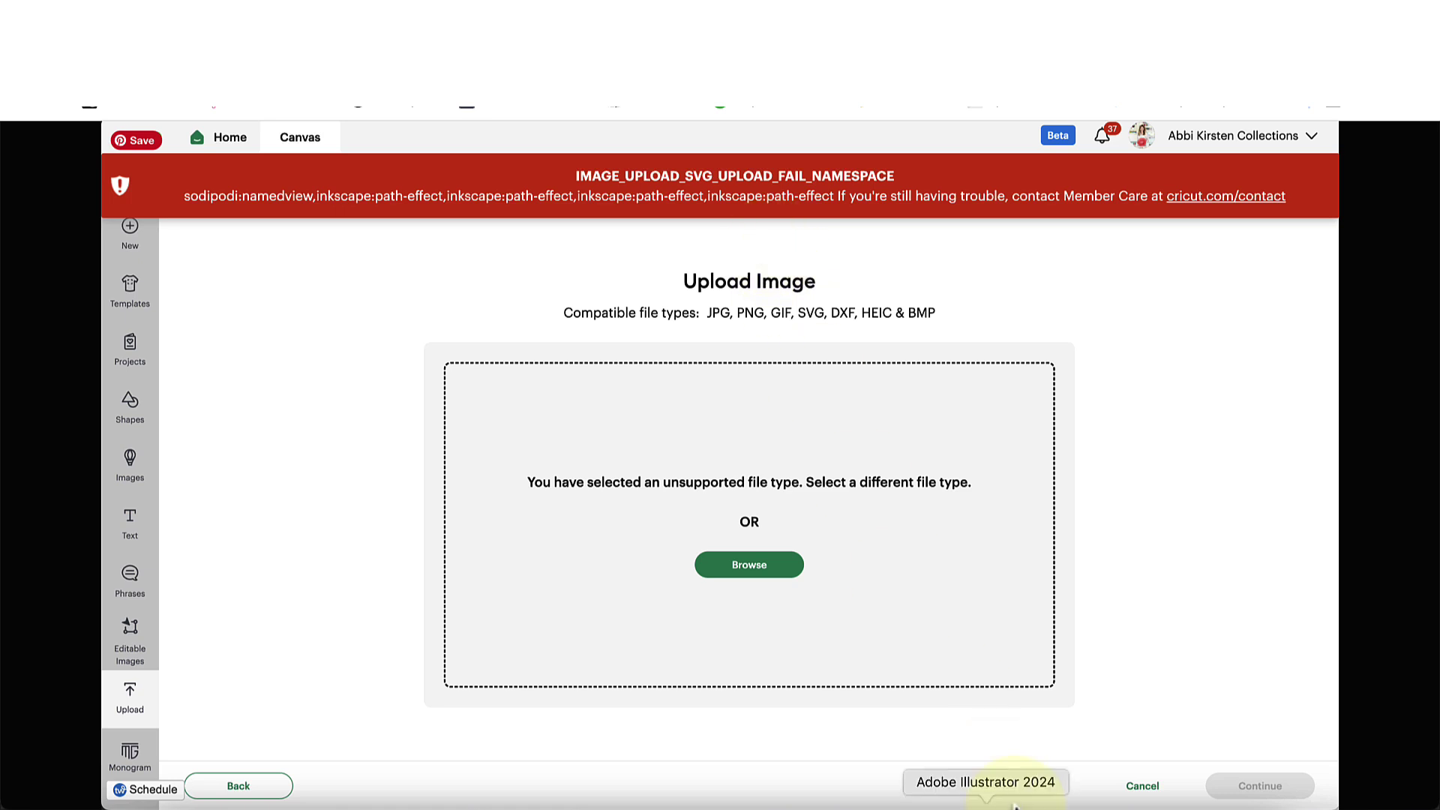
Step: Leave the failed upload, return to Home and expand the account menu
left_click(1142, 785)
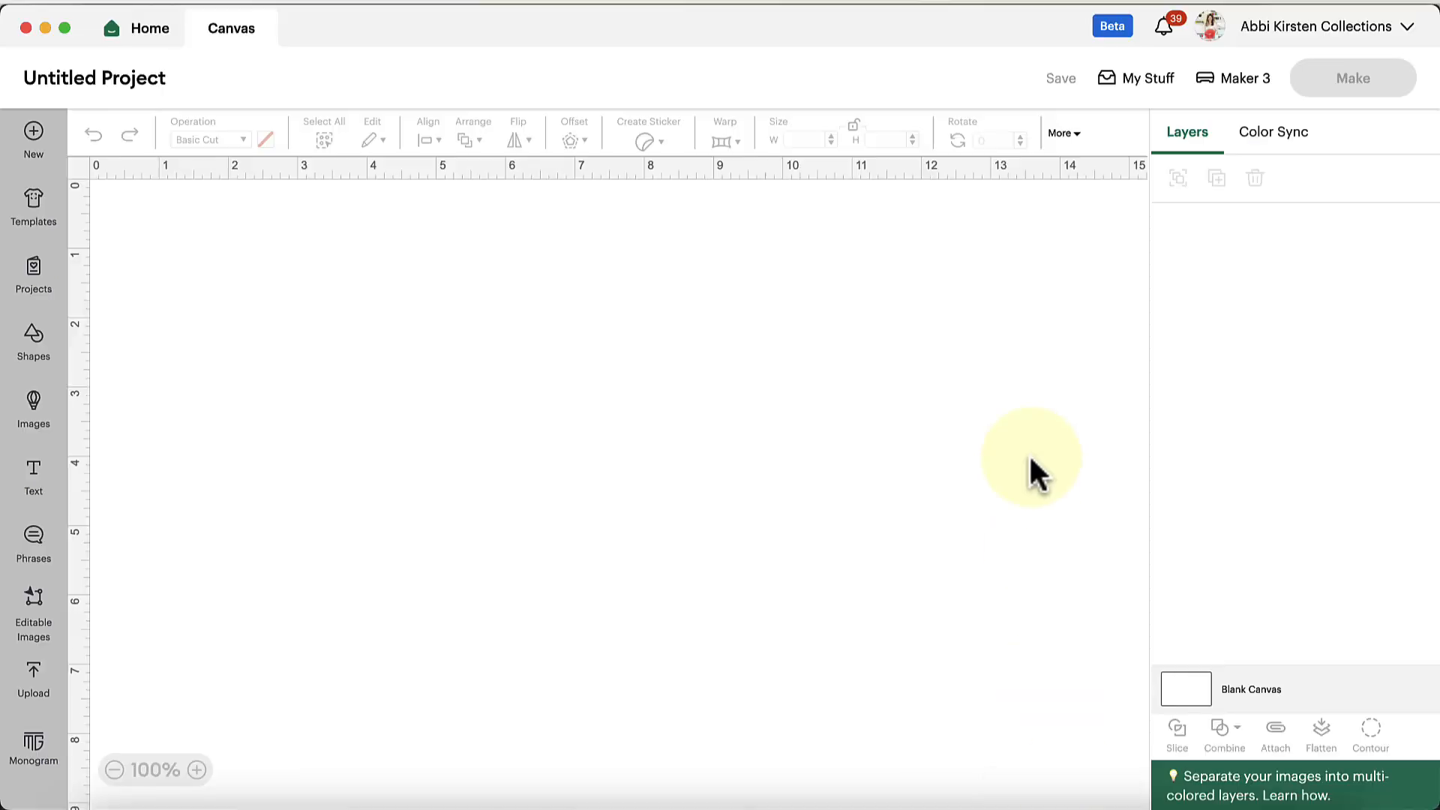
mouse_move(1321, 42)
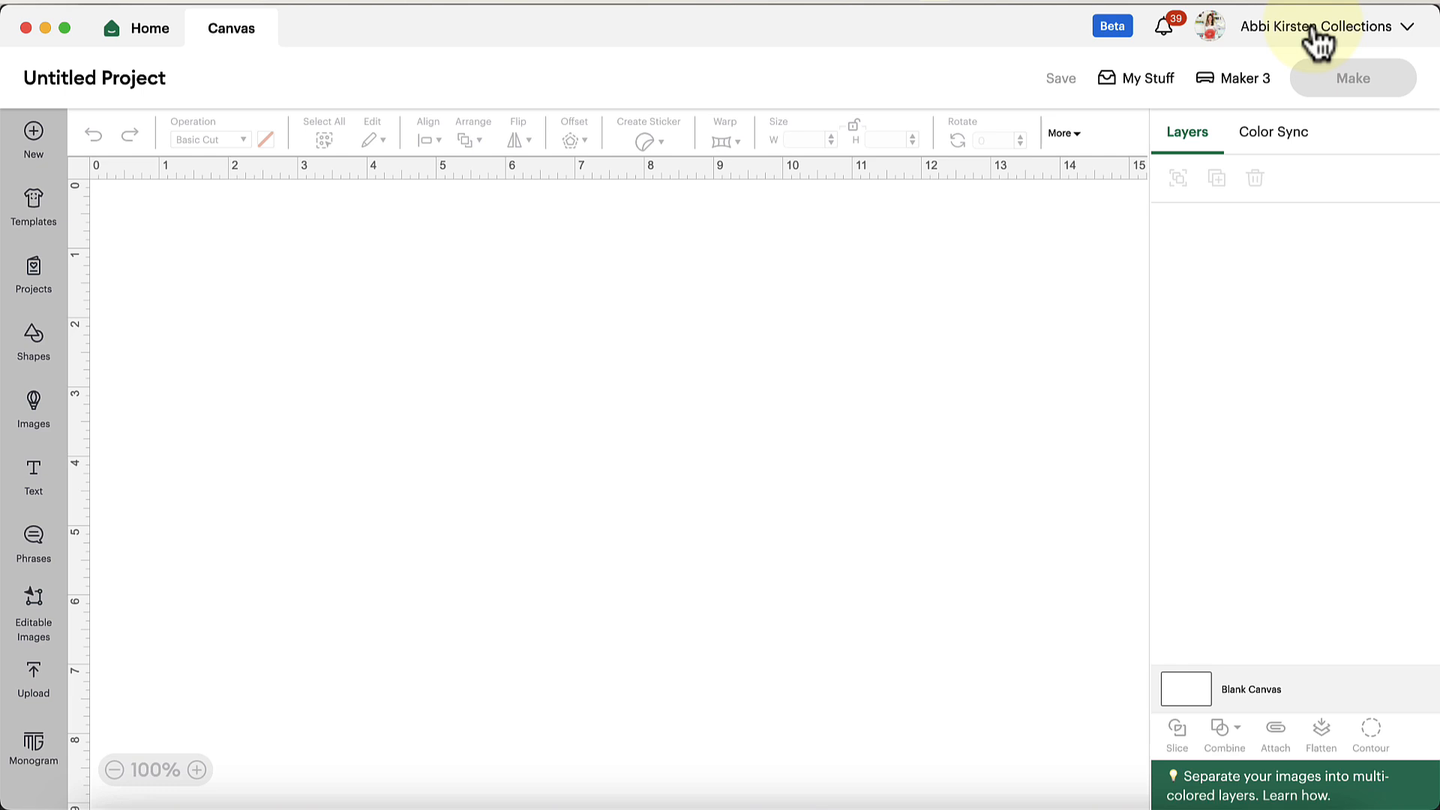
mouse_move(428, 504)
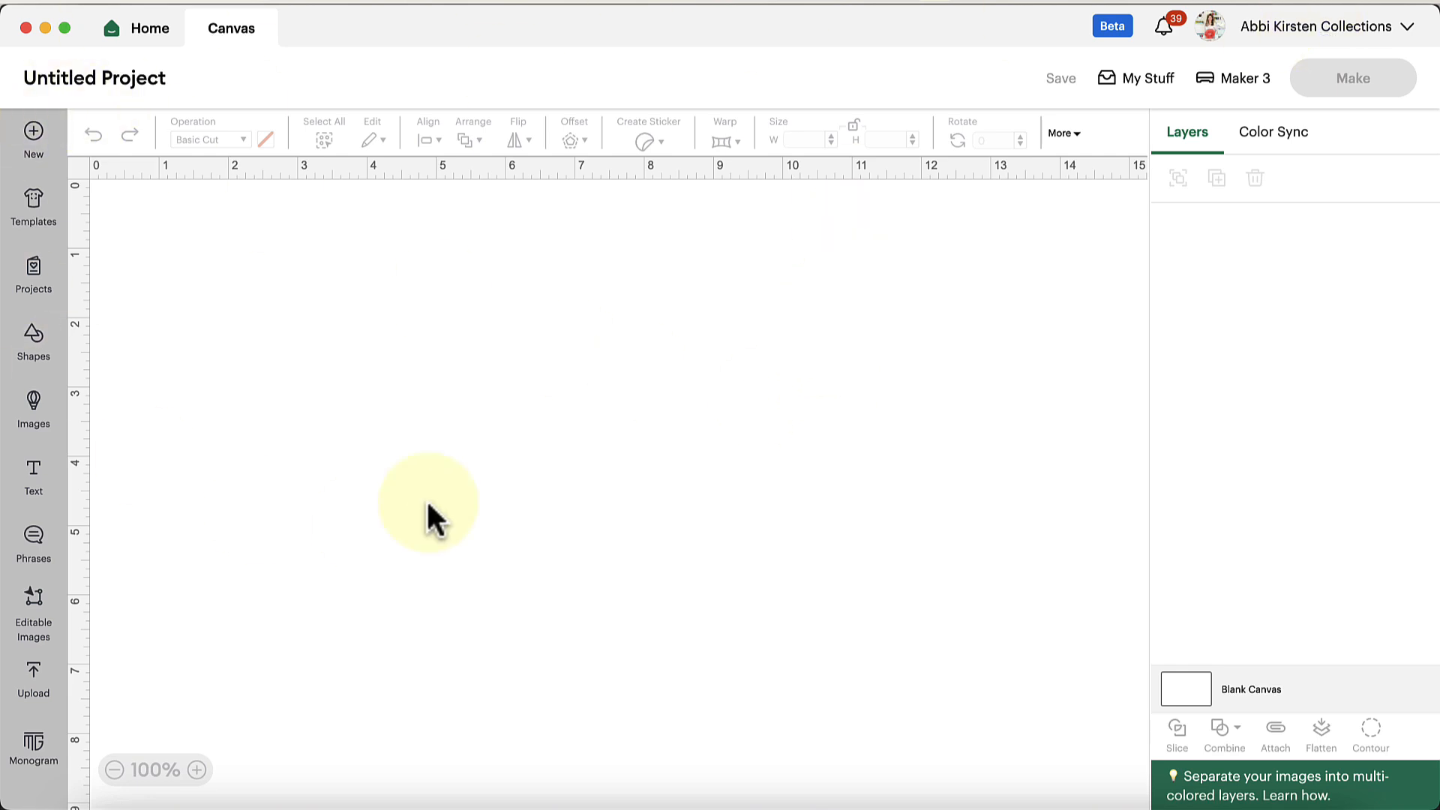
left_click(148, 27)
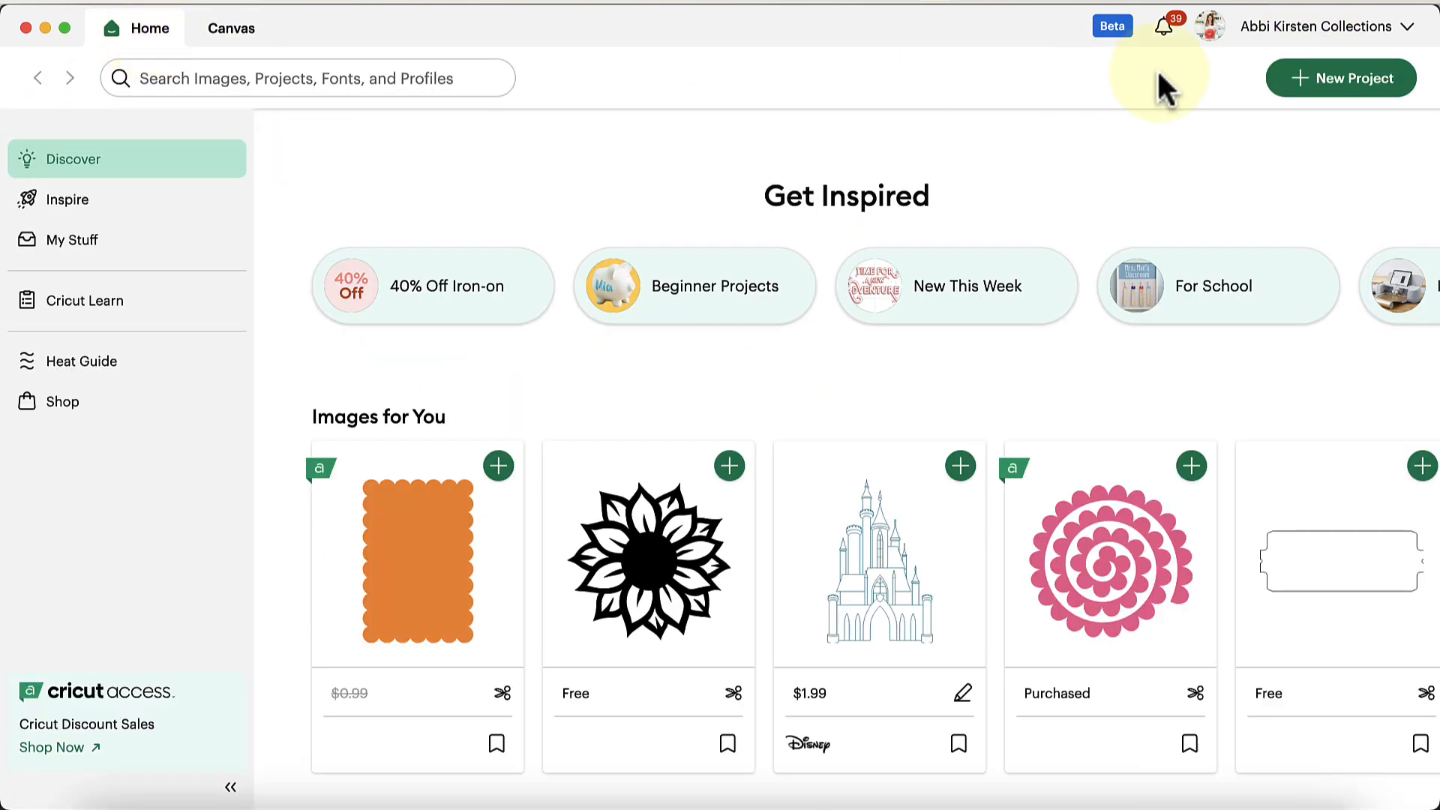
mouse_move(1307, 44)
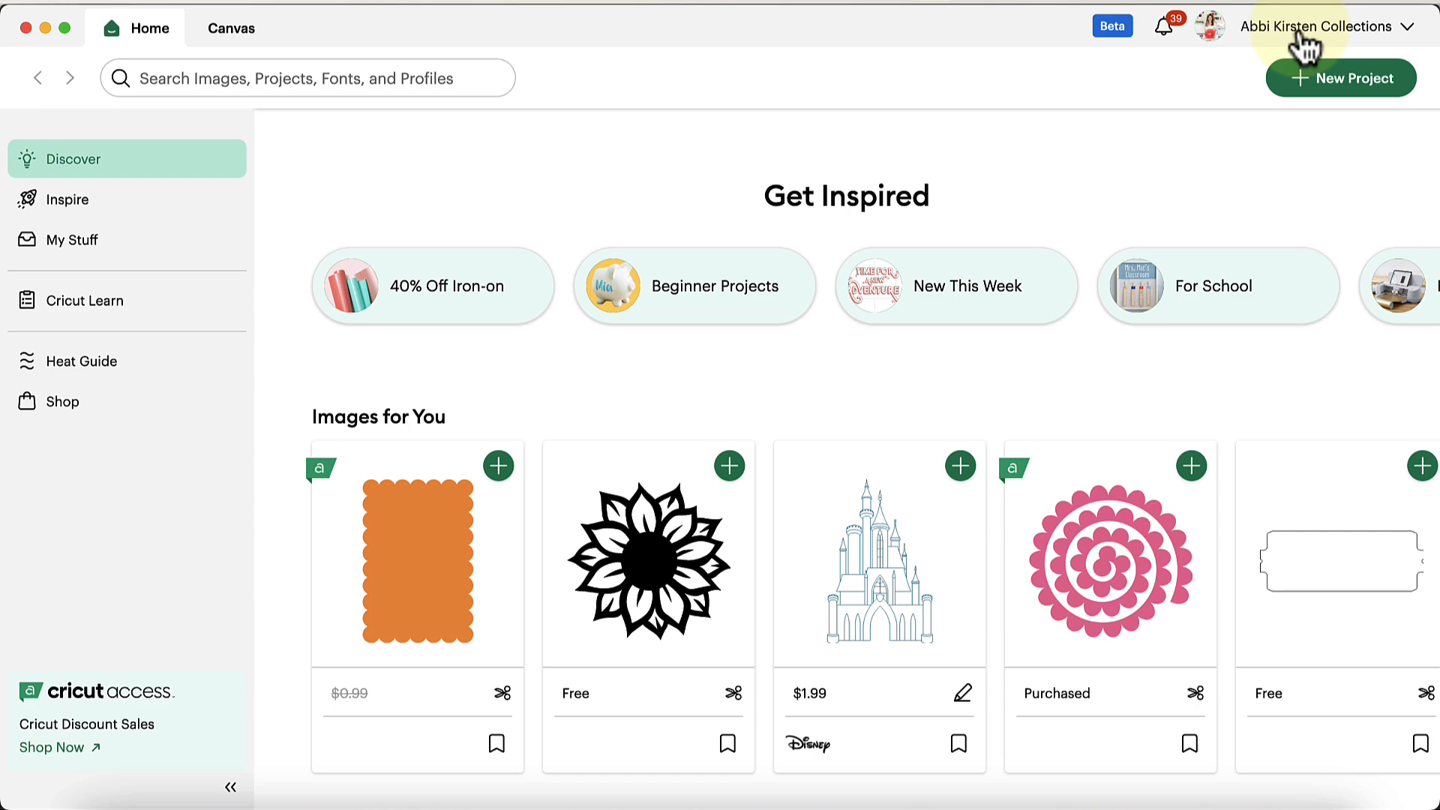
left_click(1323, 27)
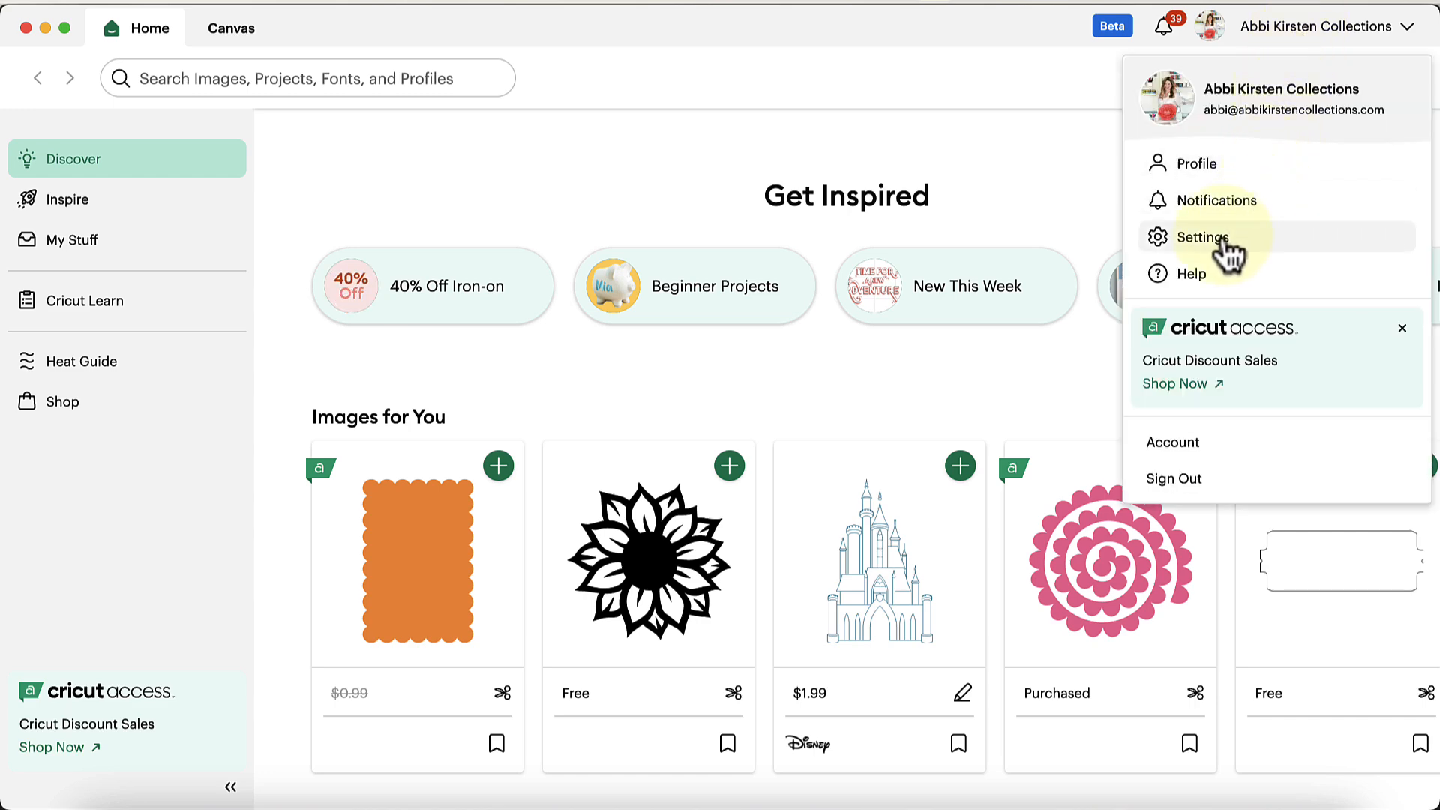
Step: Show the Design Space Settings window on its General tab
left_click(1205, 237)
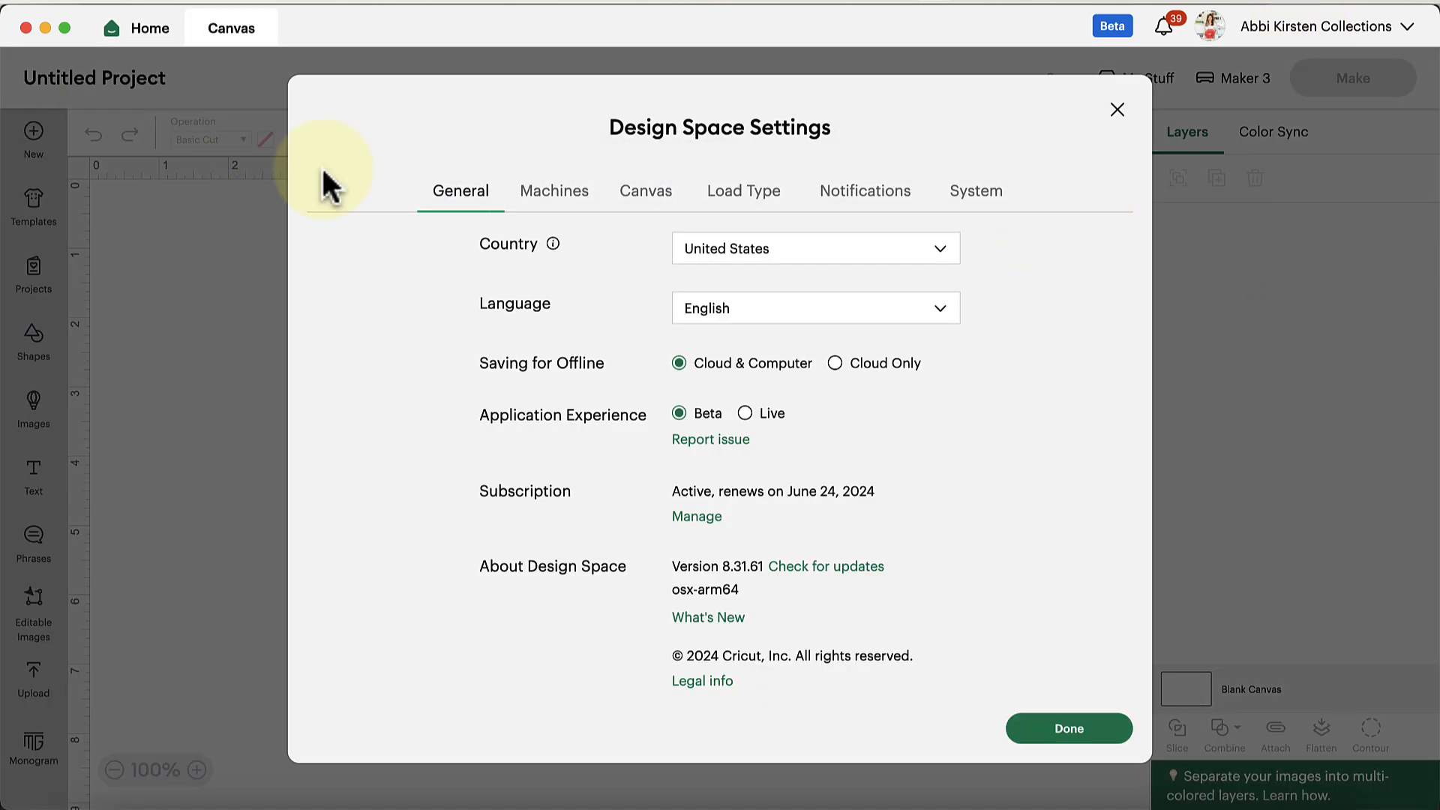
mouse_move(507, 446)
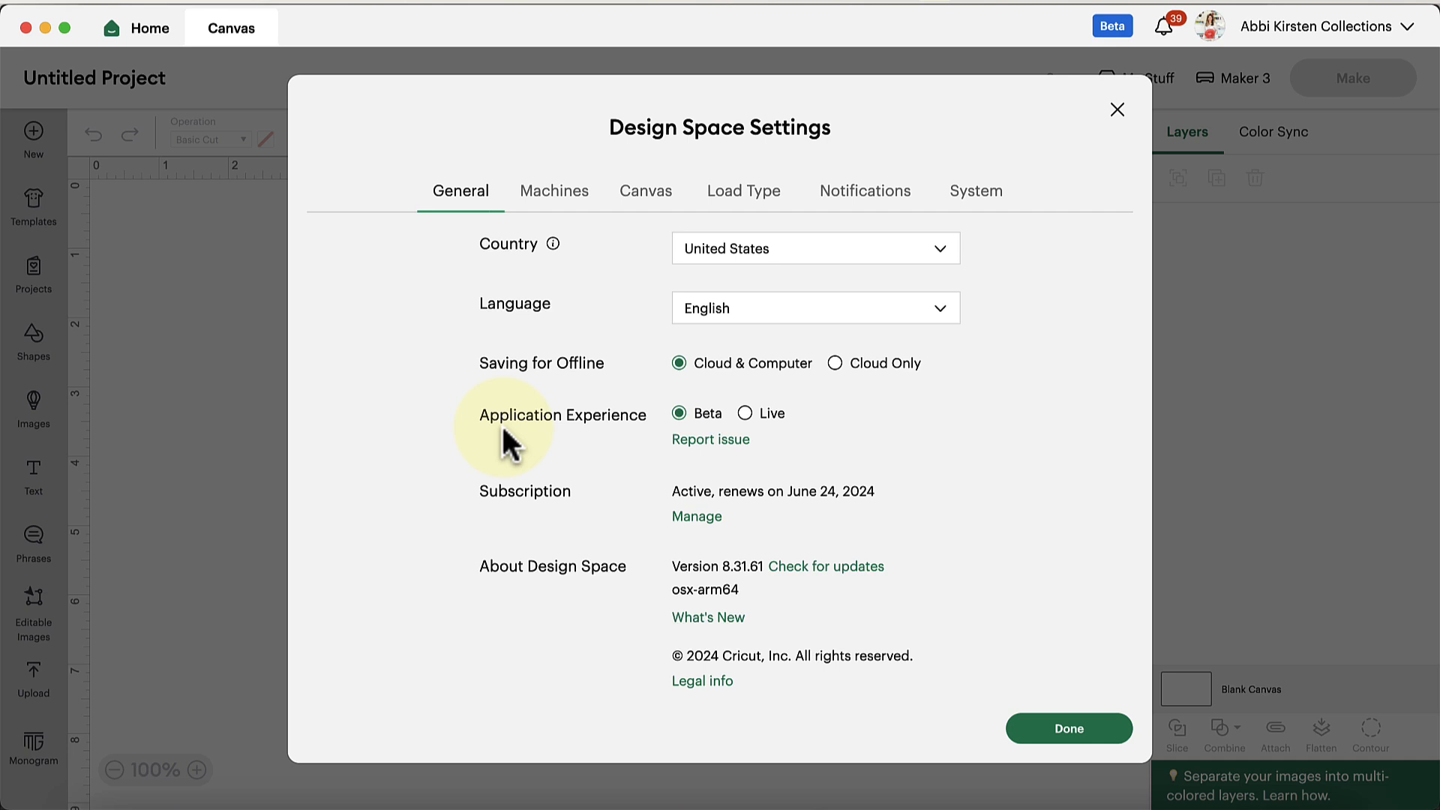
mouse_move(745, 432)
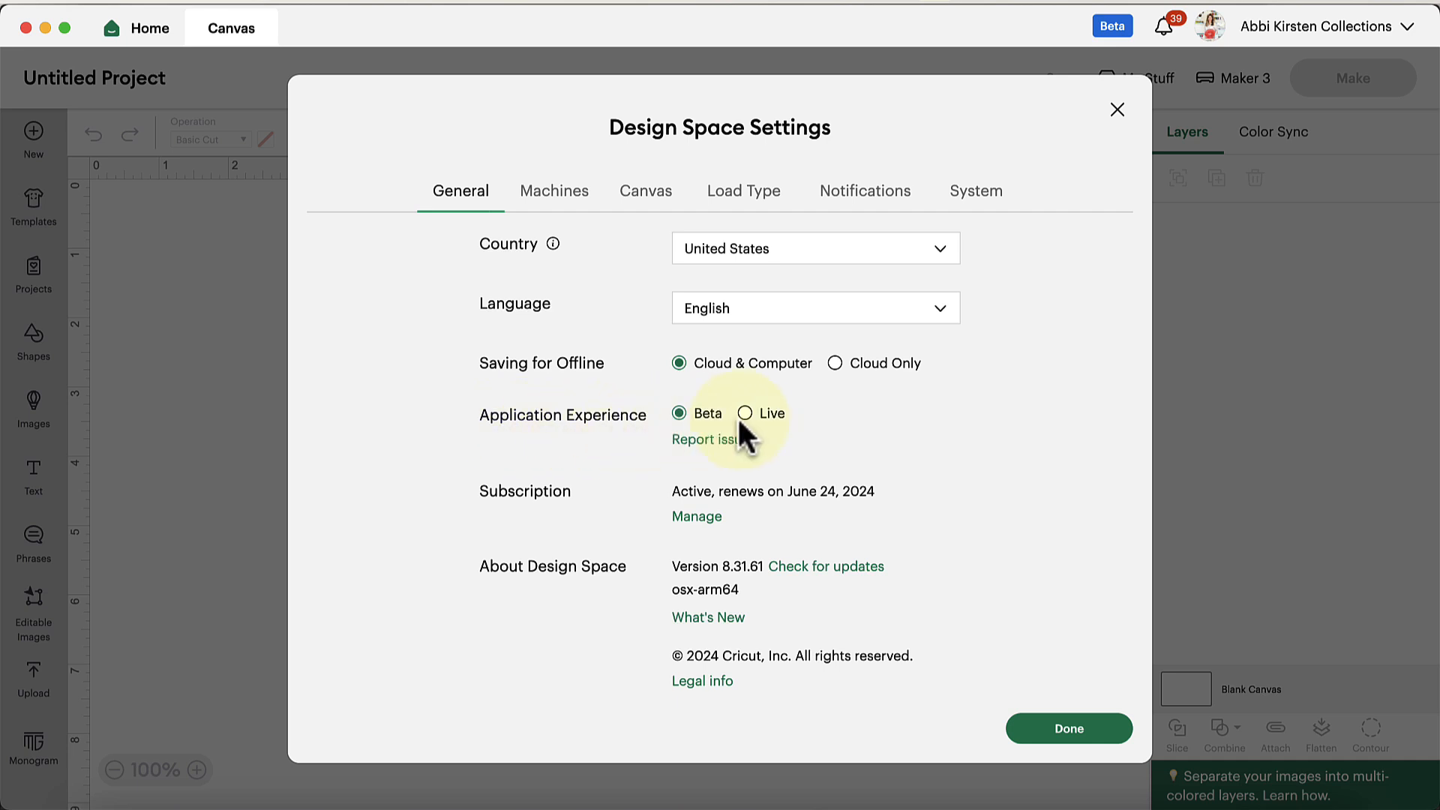
mouse_move(685, 424)
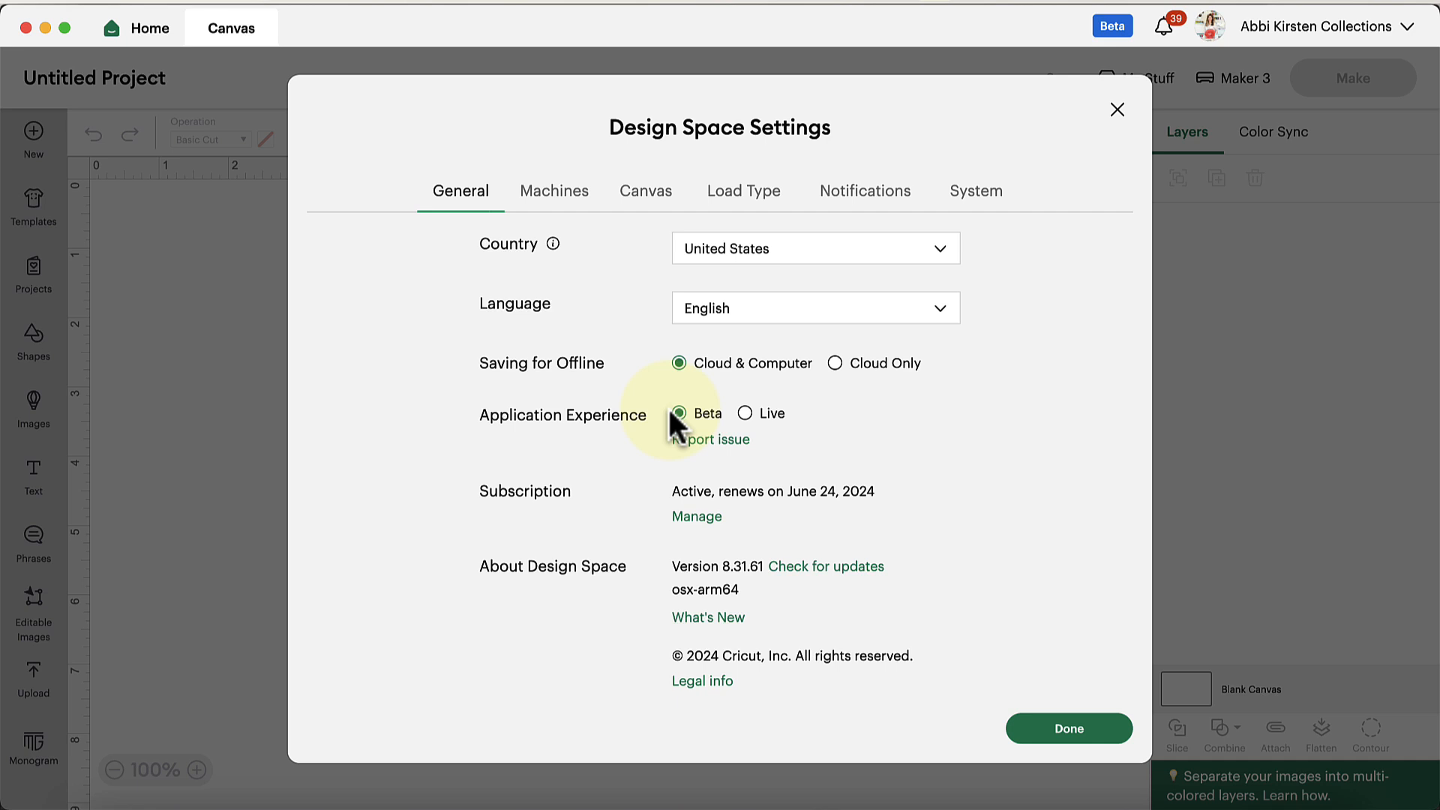
mouse_move(982, 653)
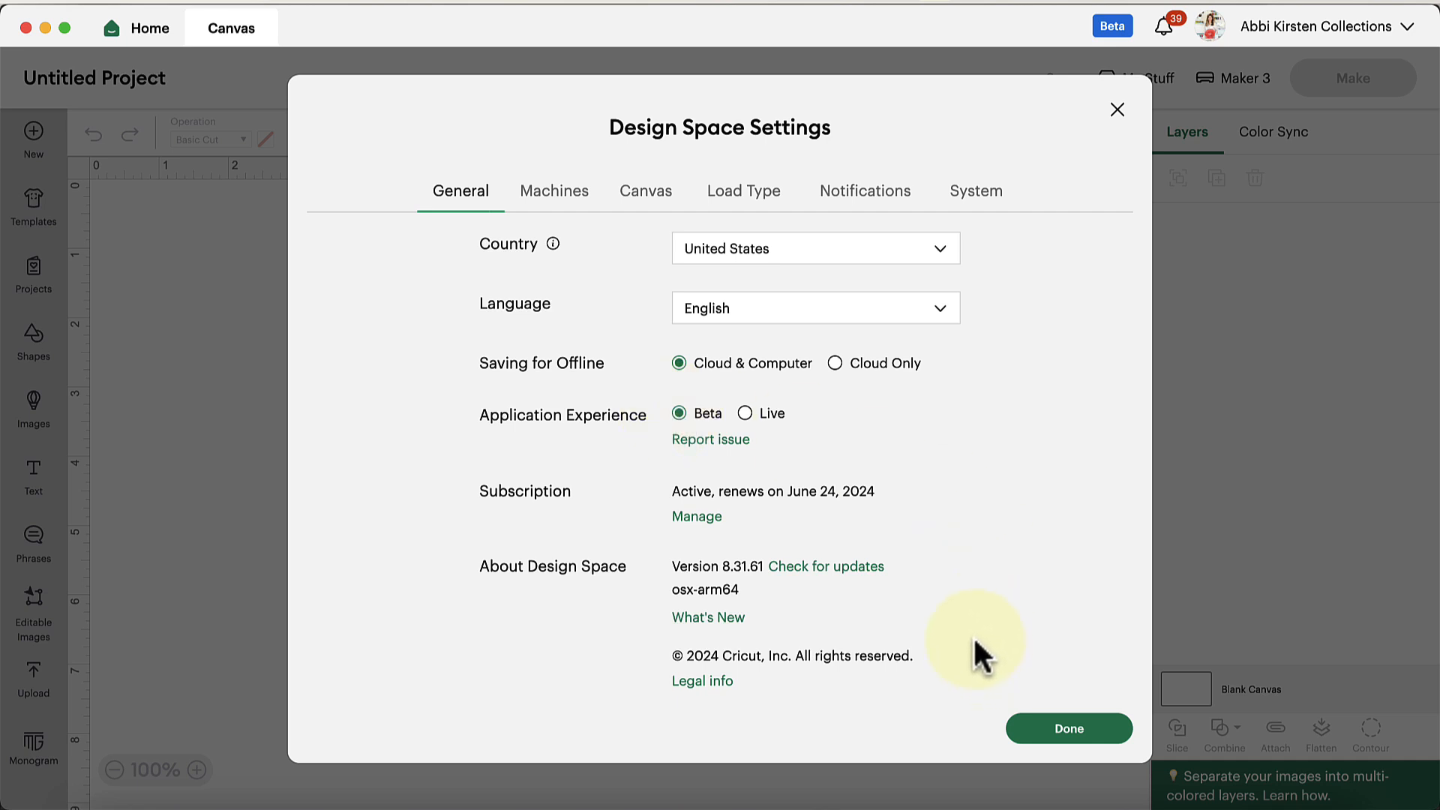
mouse_move(671, 564)
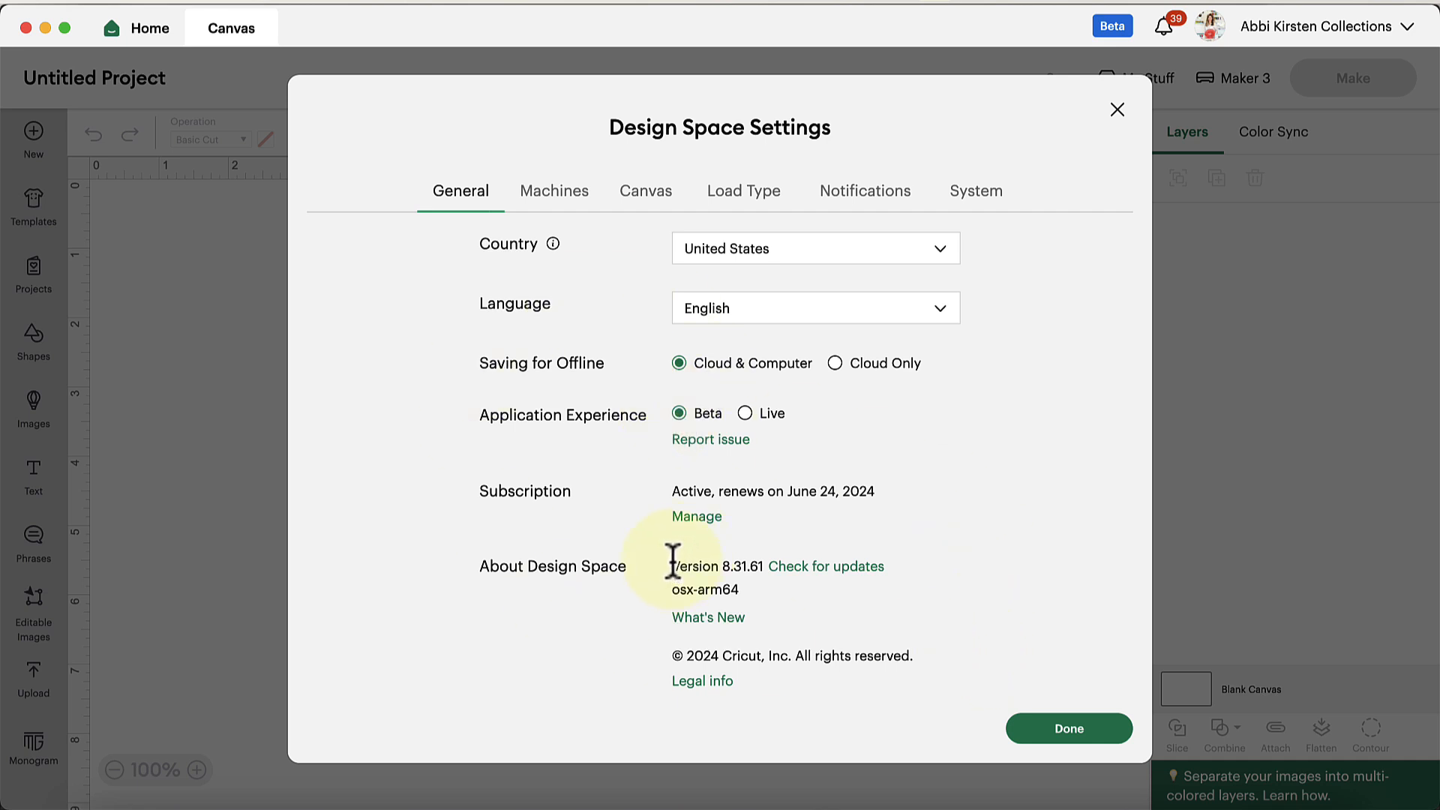
mouse_move(693, 551)
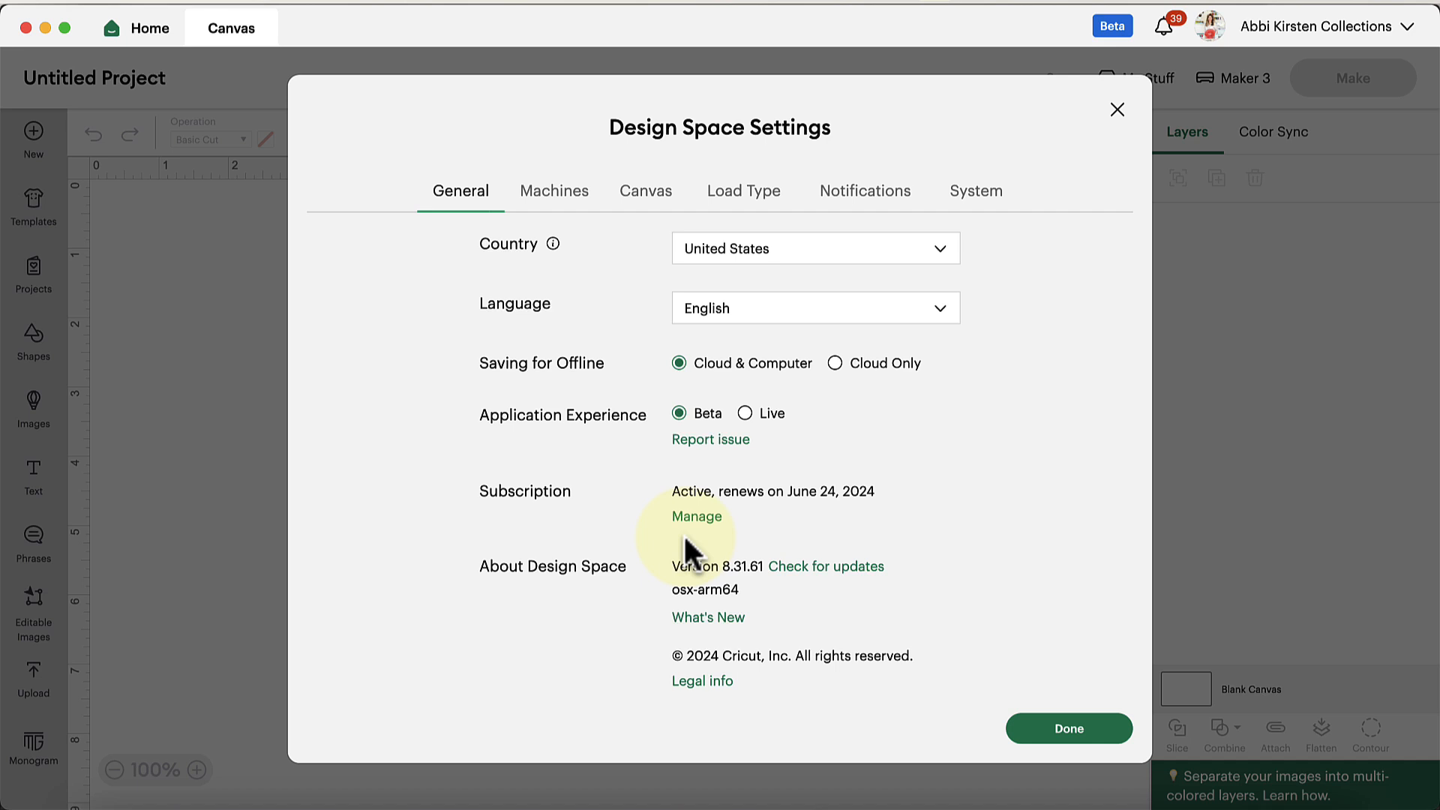
mouse_move(762, 570)
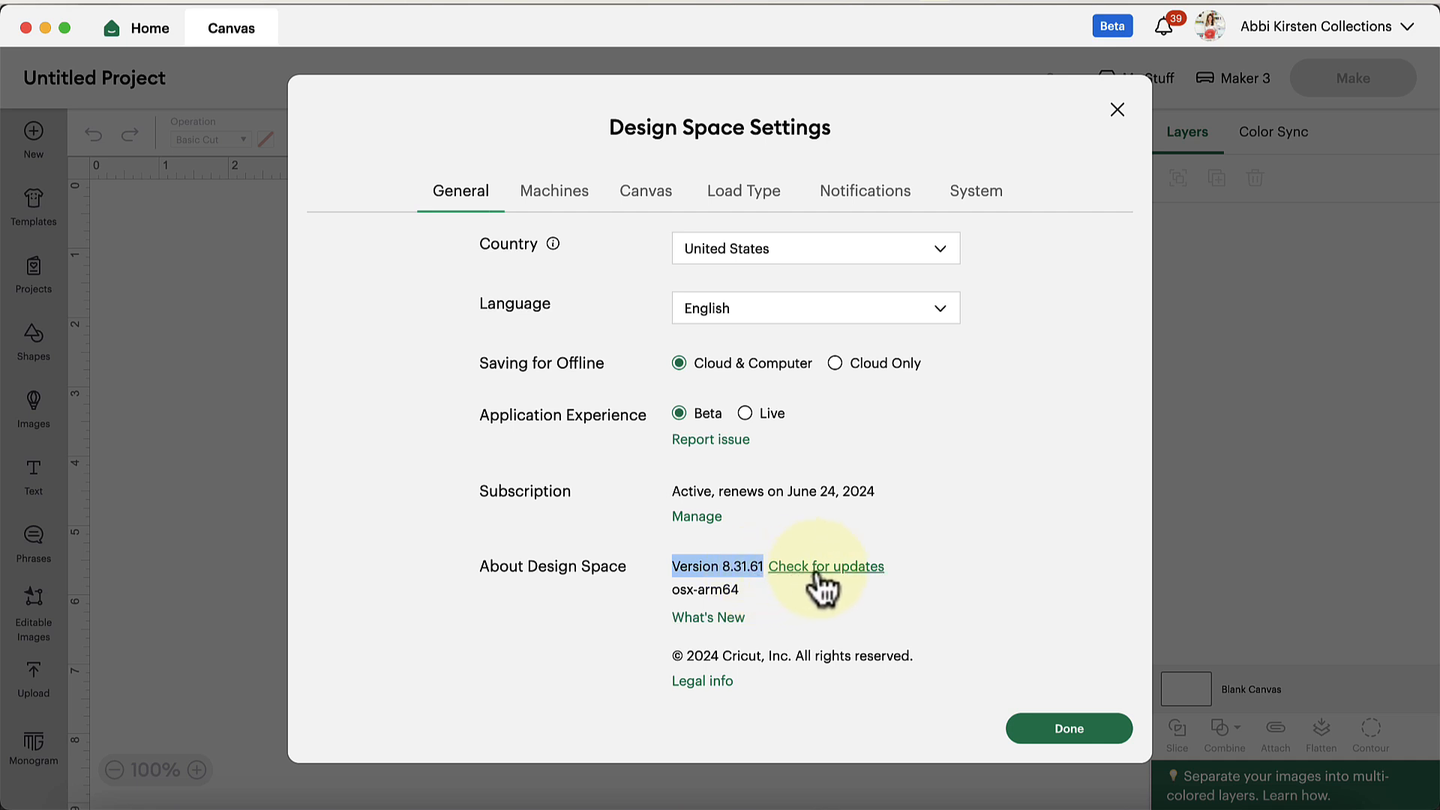
mouse_move(808, 606)
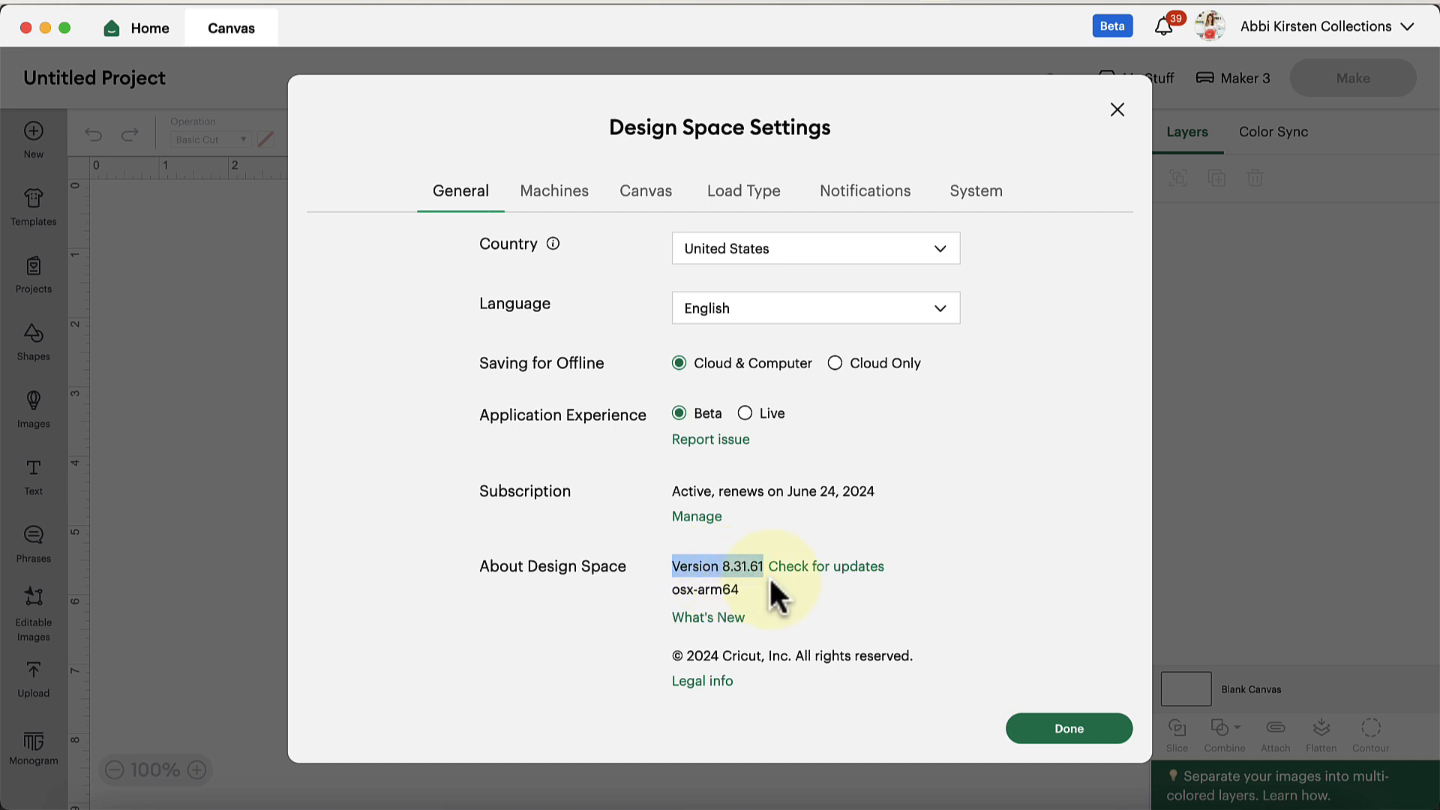
mouse_move(781, 606)
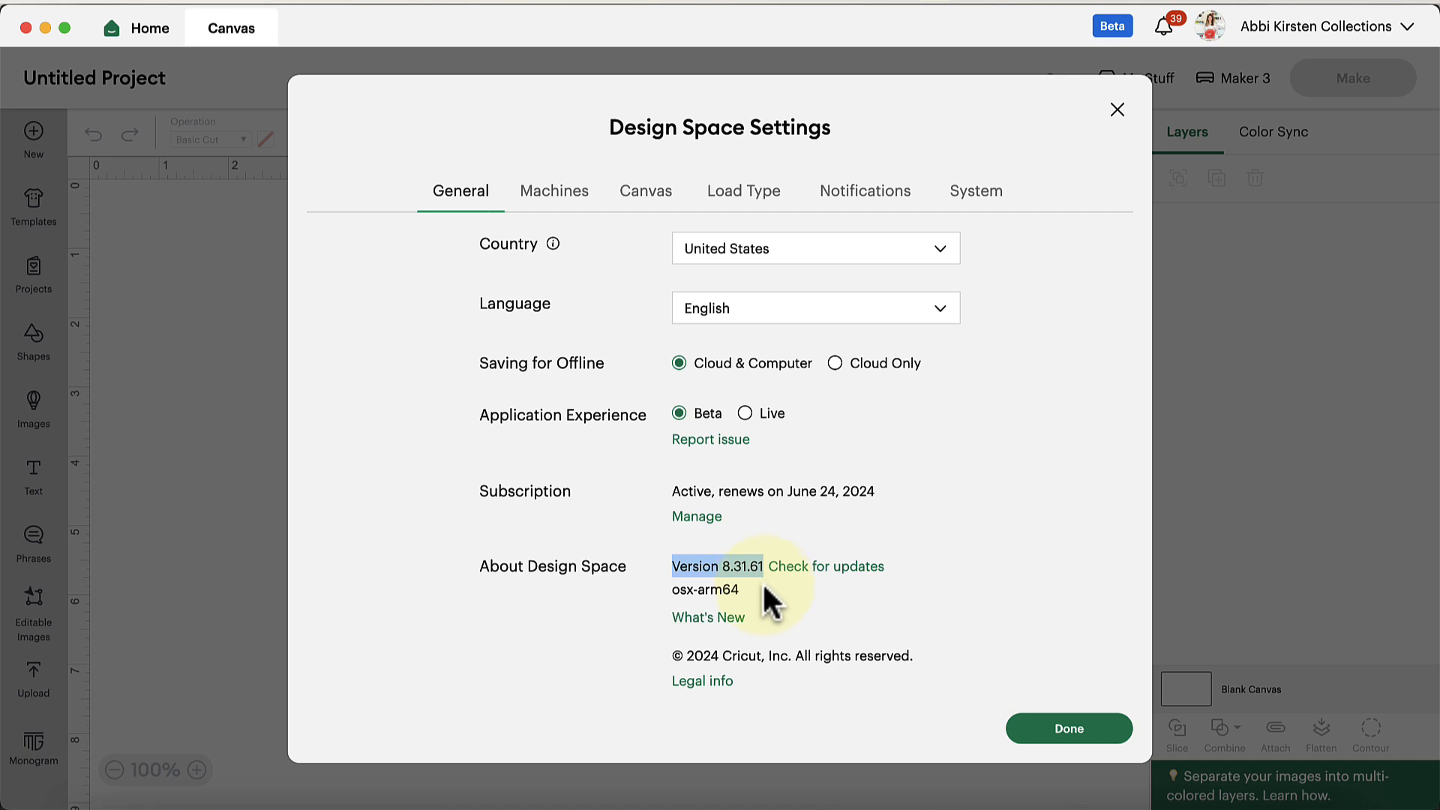
mouse_move(760, 616)
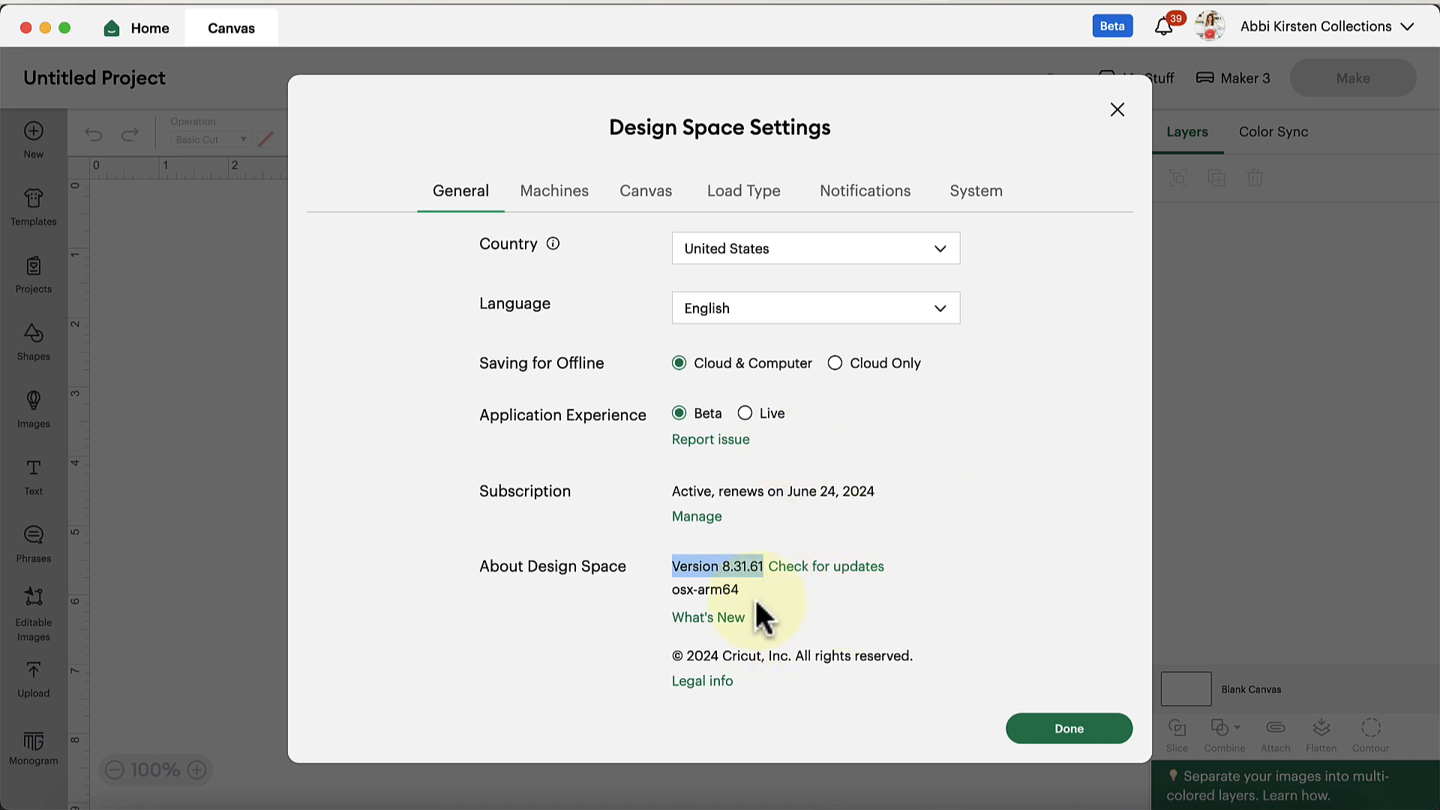
mouse_move(956, 648)
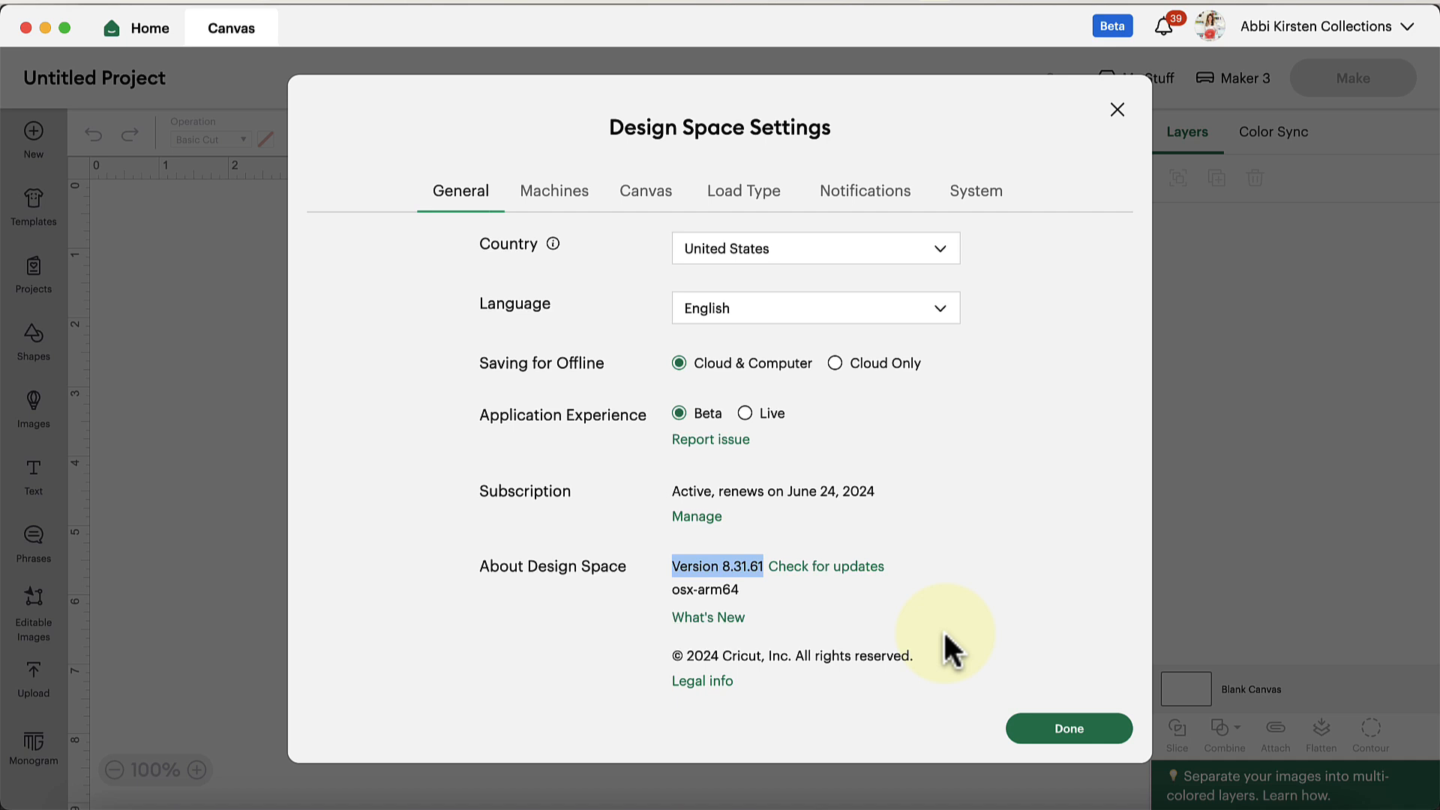
mouse_move(1092, 504)
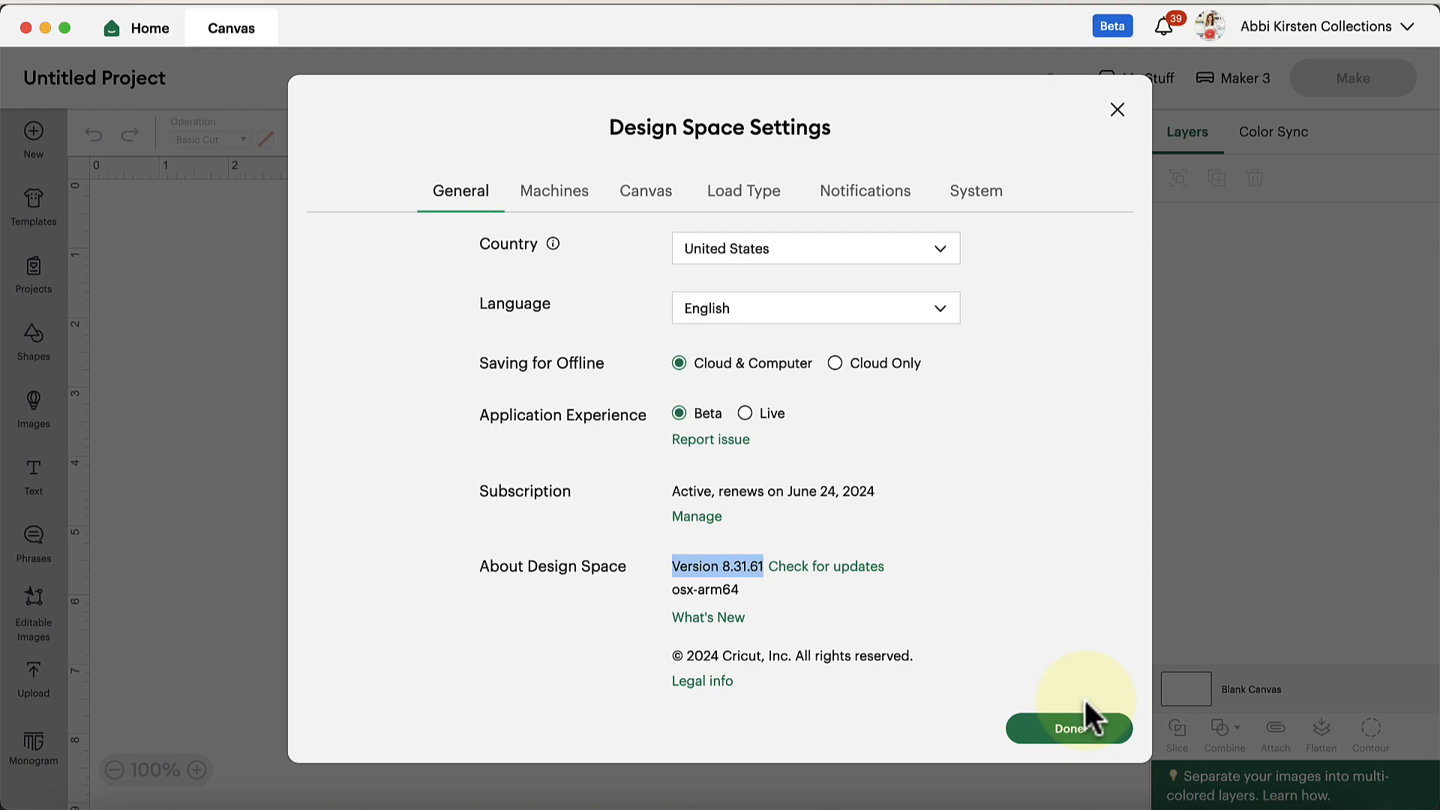
Step: Review the settings showing version 8.31.61 with Beta application experience, changing nothing
left_click(1069, 729)
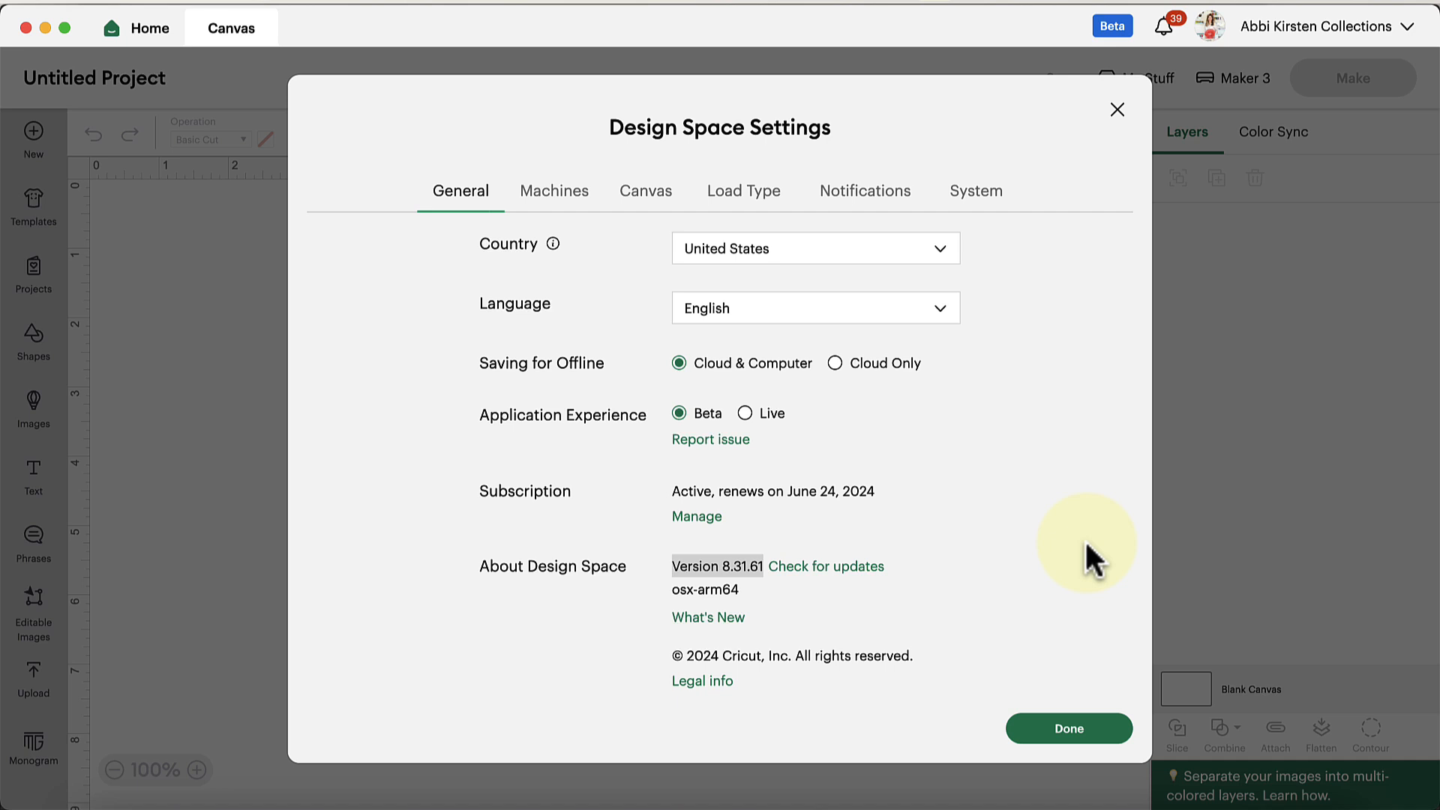
mouse_move(1068, 567)
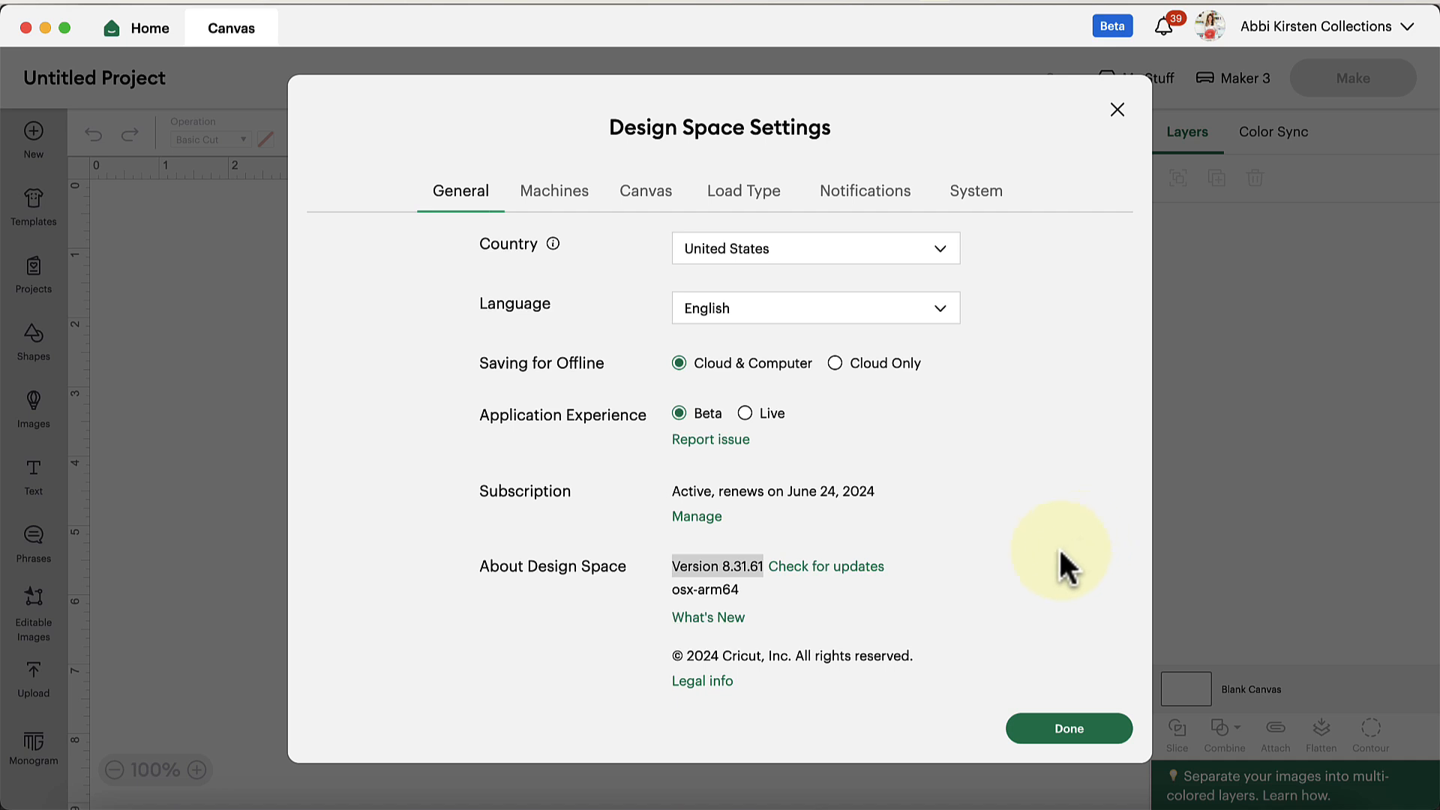
mouse_move(1038, 599)
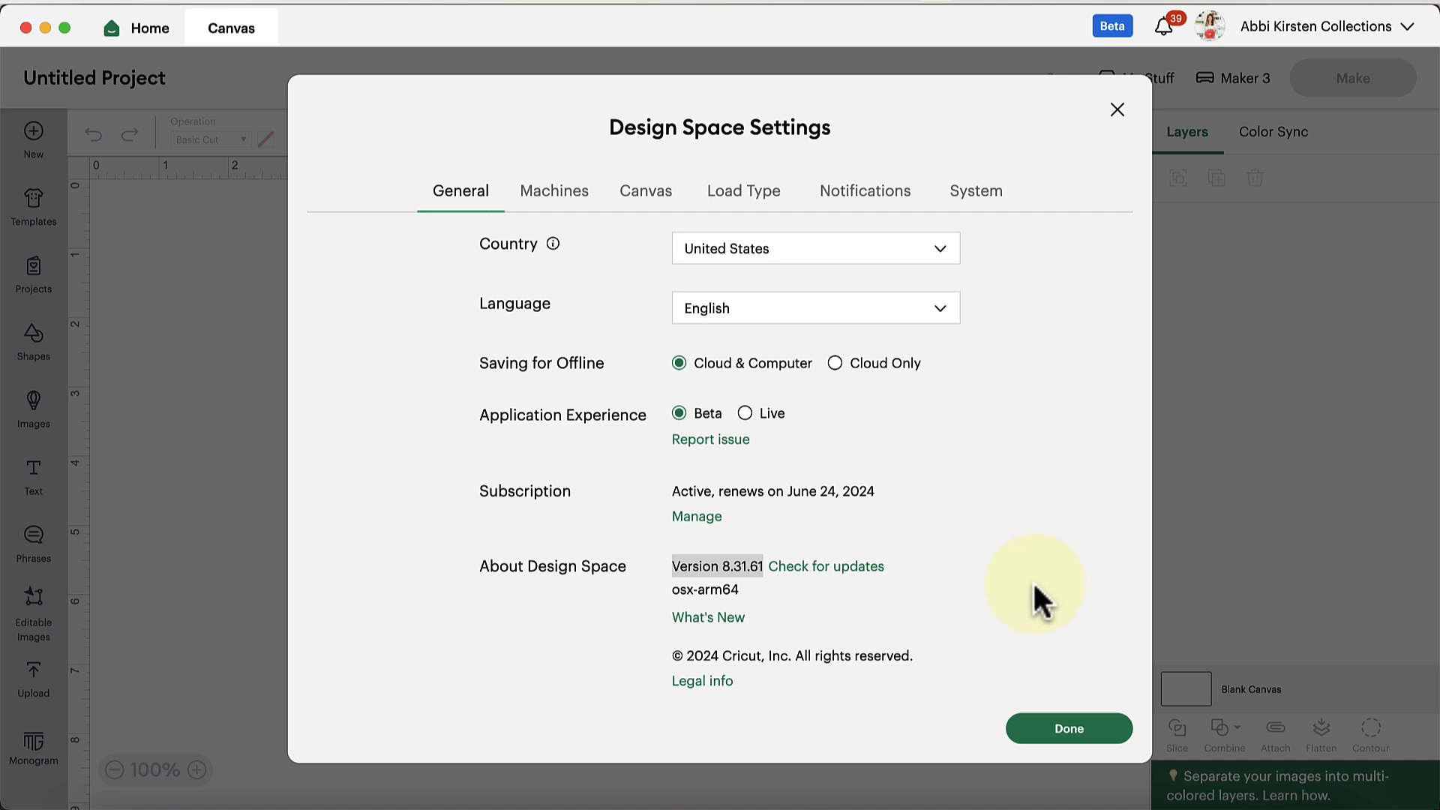
mouse_move(1027, 690)
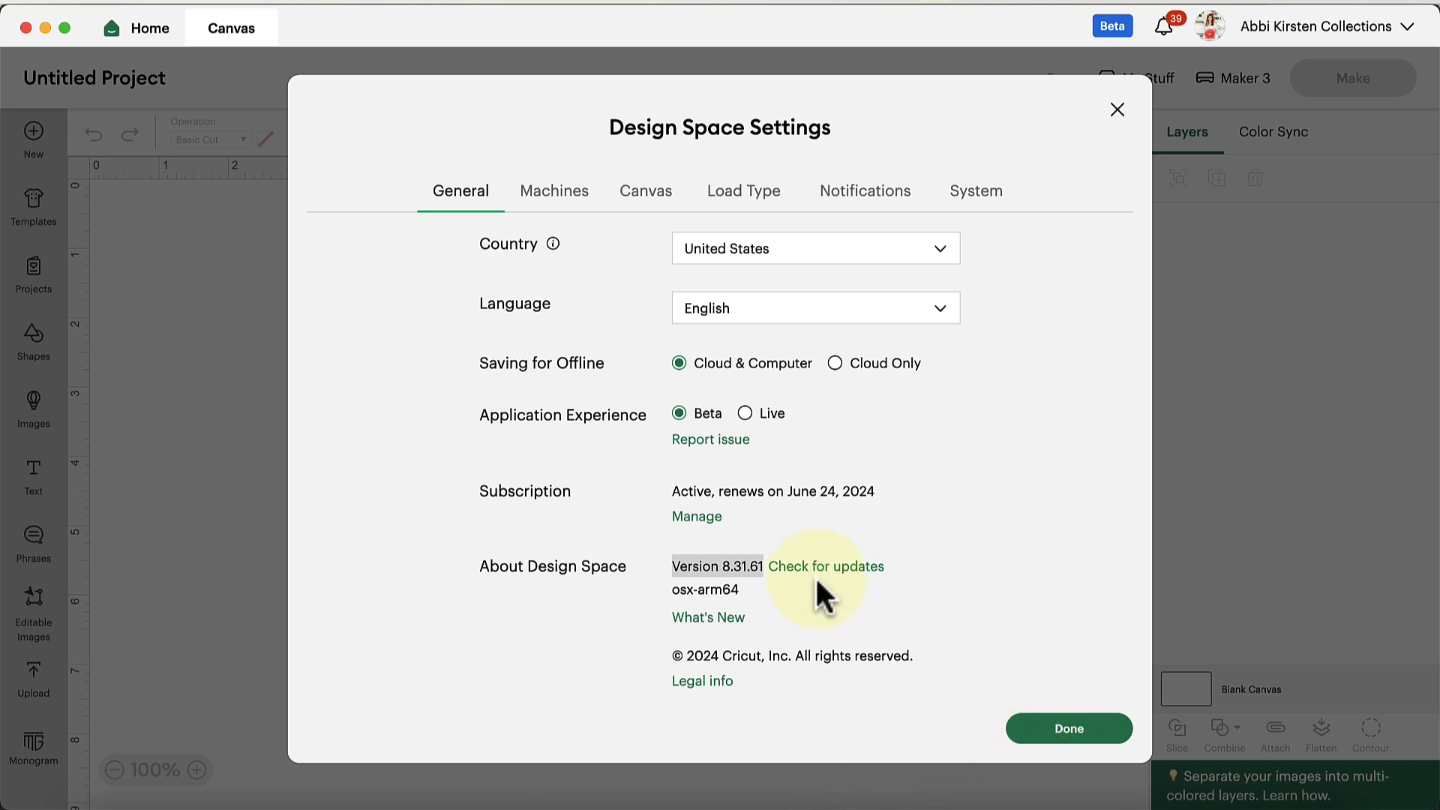
mouse_move(827, 606)
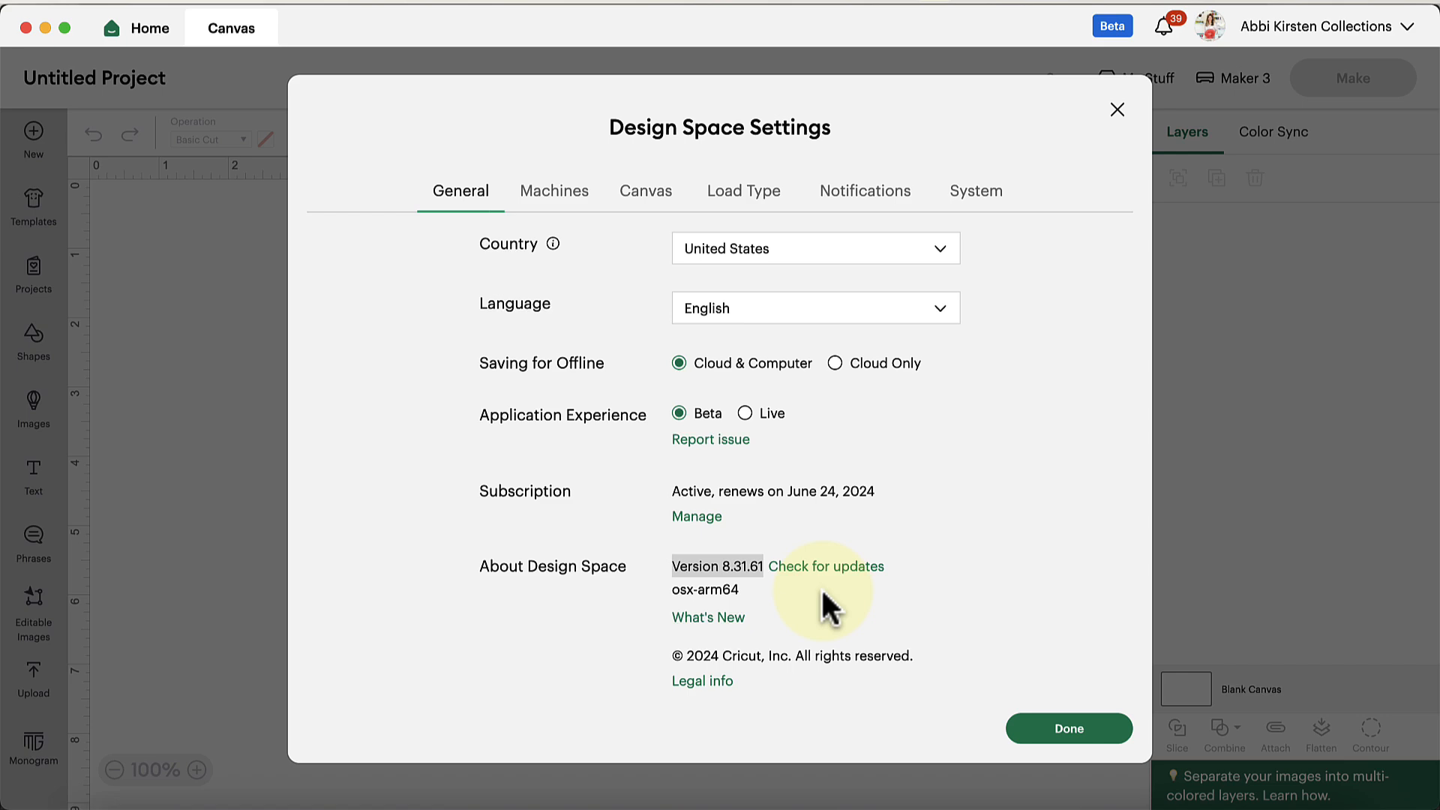
mouse_move(1148, 385)
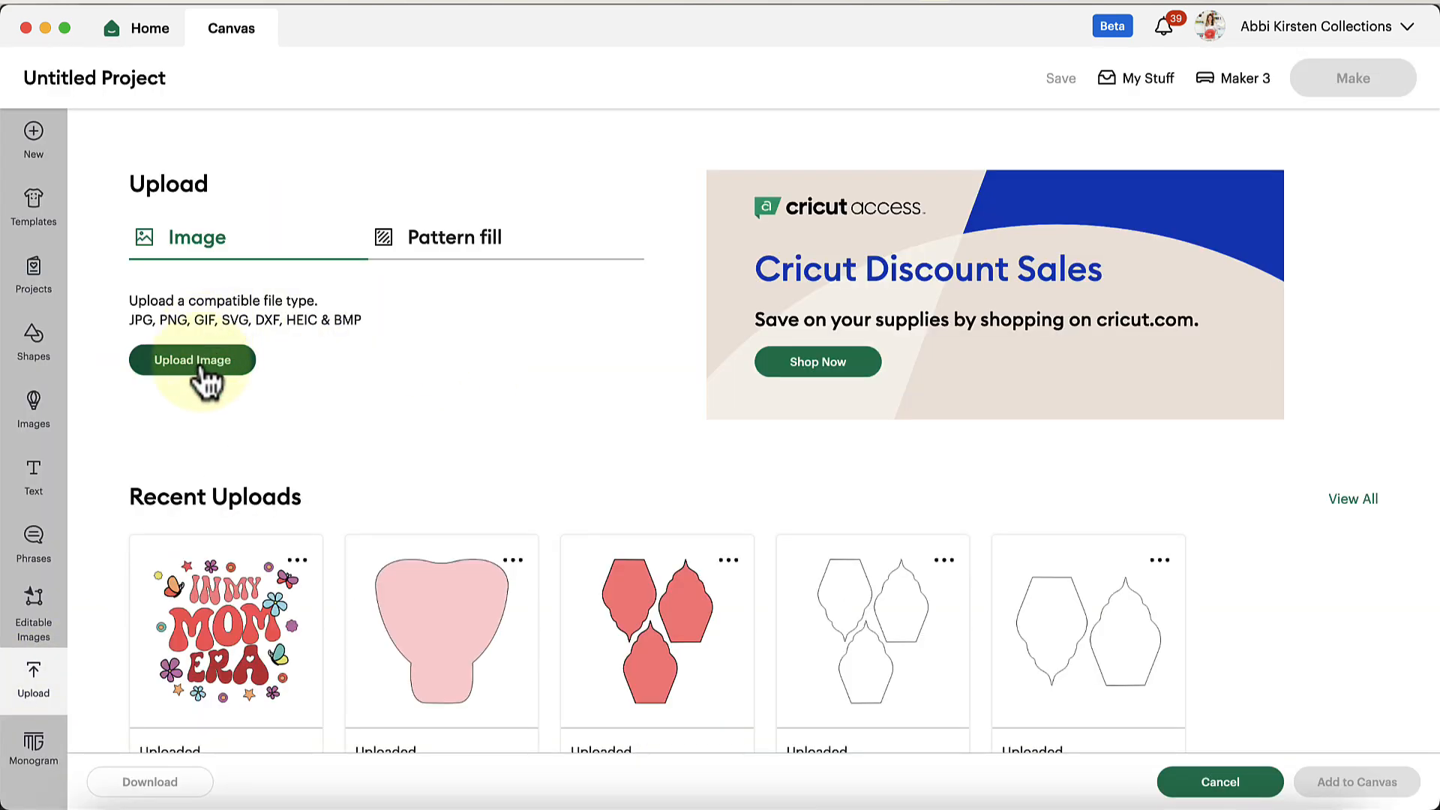
Step: Upload the In My Grandma Era SVG through preview and image details without the namespace error
left_click(192, 359)
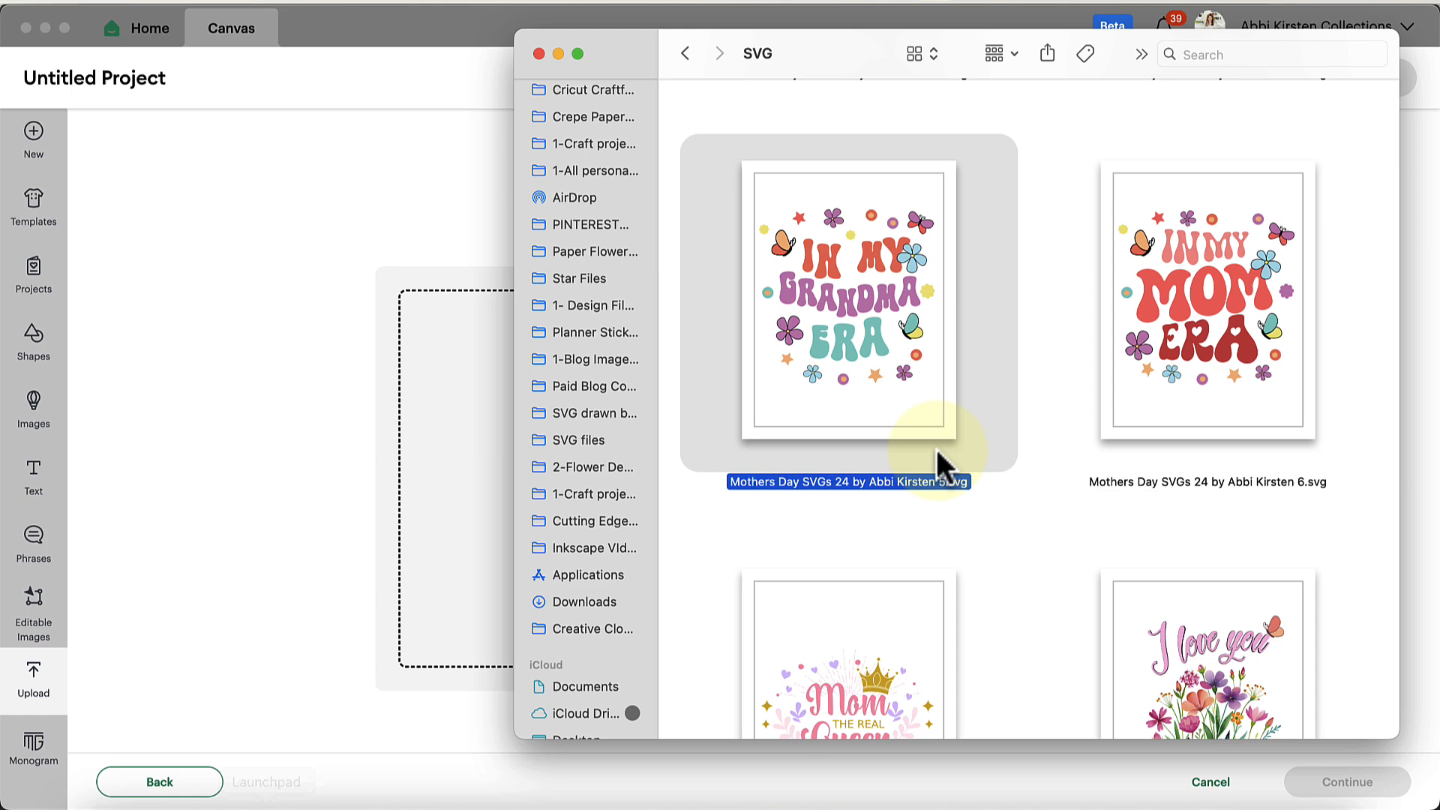
double_click(846, 290)
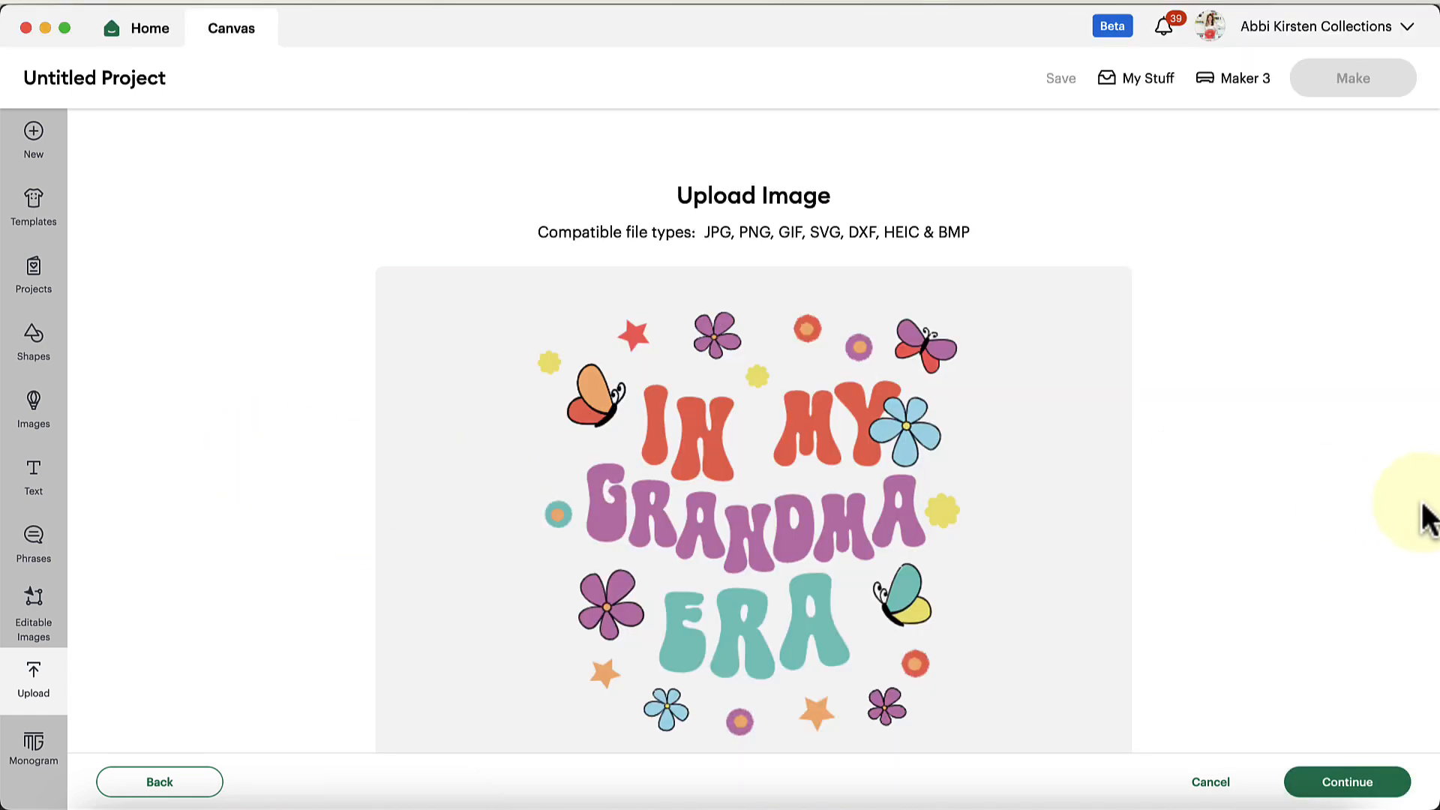
left_click(1347, 781)
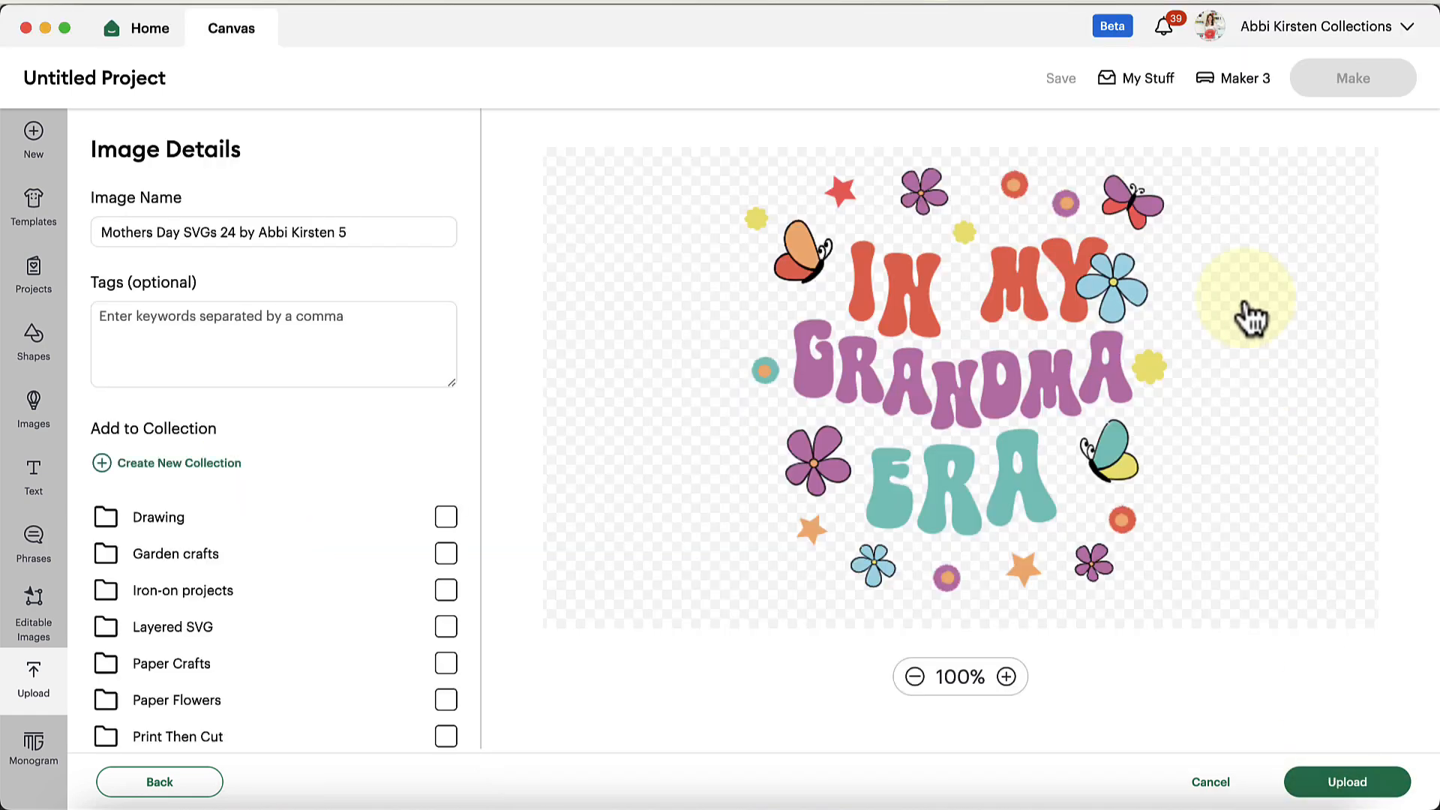
left_click(1348, 782)
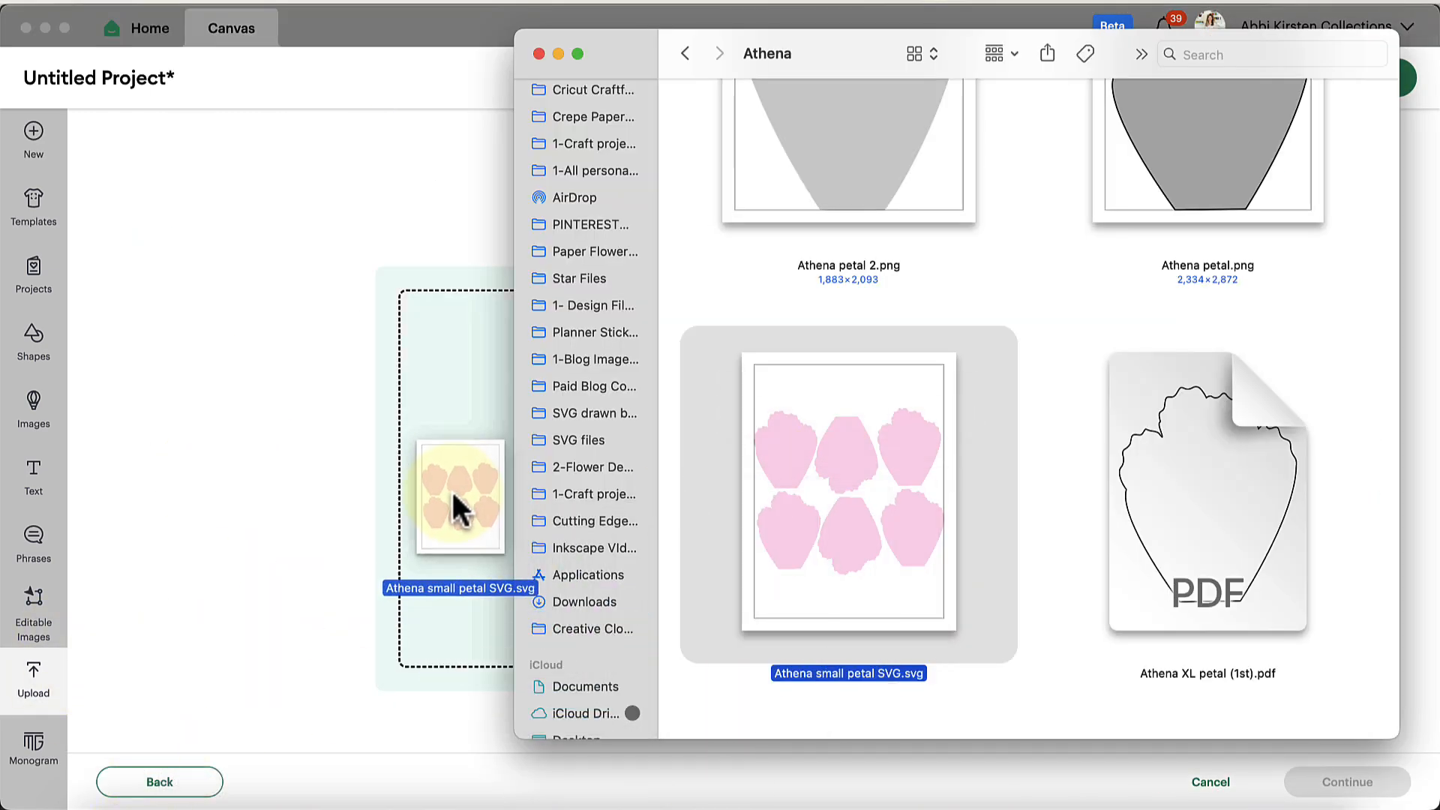
Step: Bring Athena small petal SVG.svg into the upload preview and continue past it
double_click(849, 492)
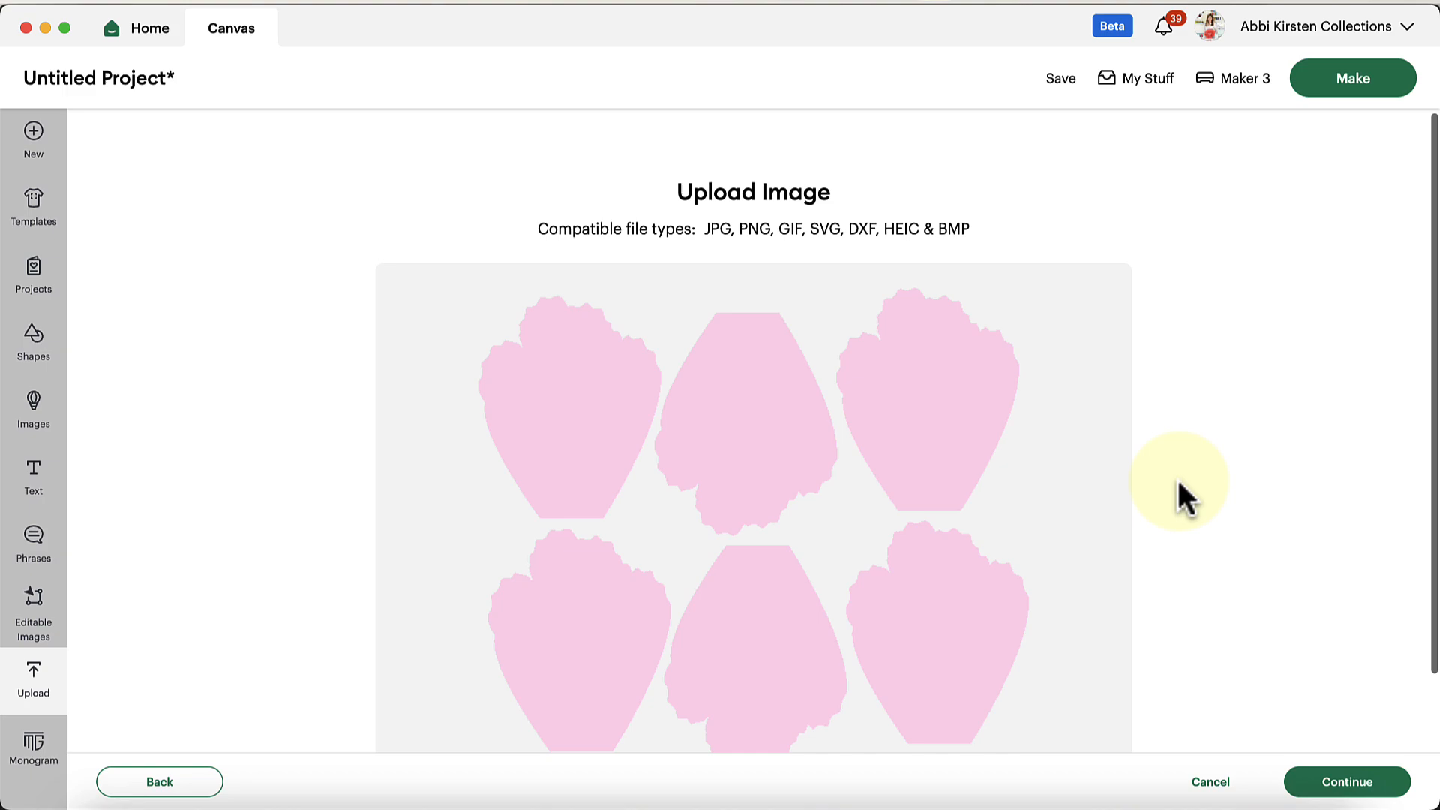
left_click(1347, 782)
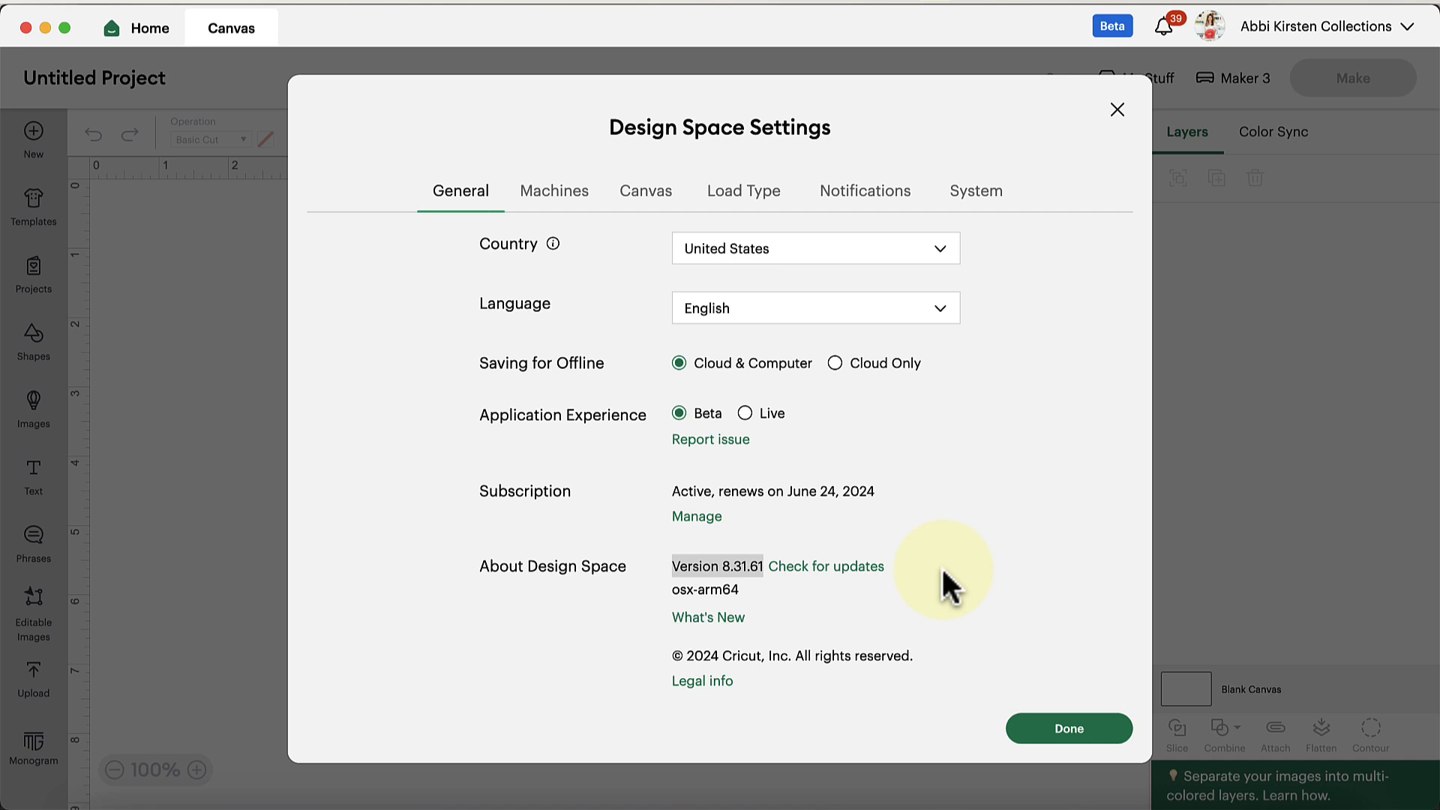
mouse_move(1116, 110)
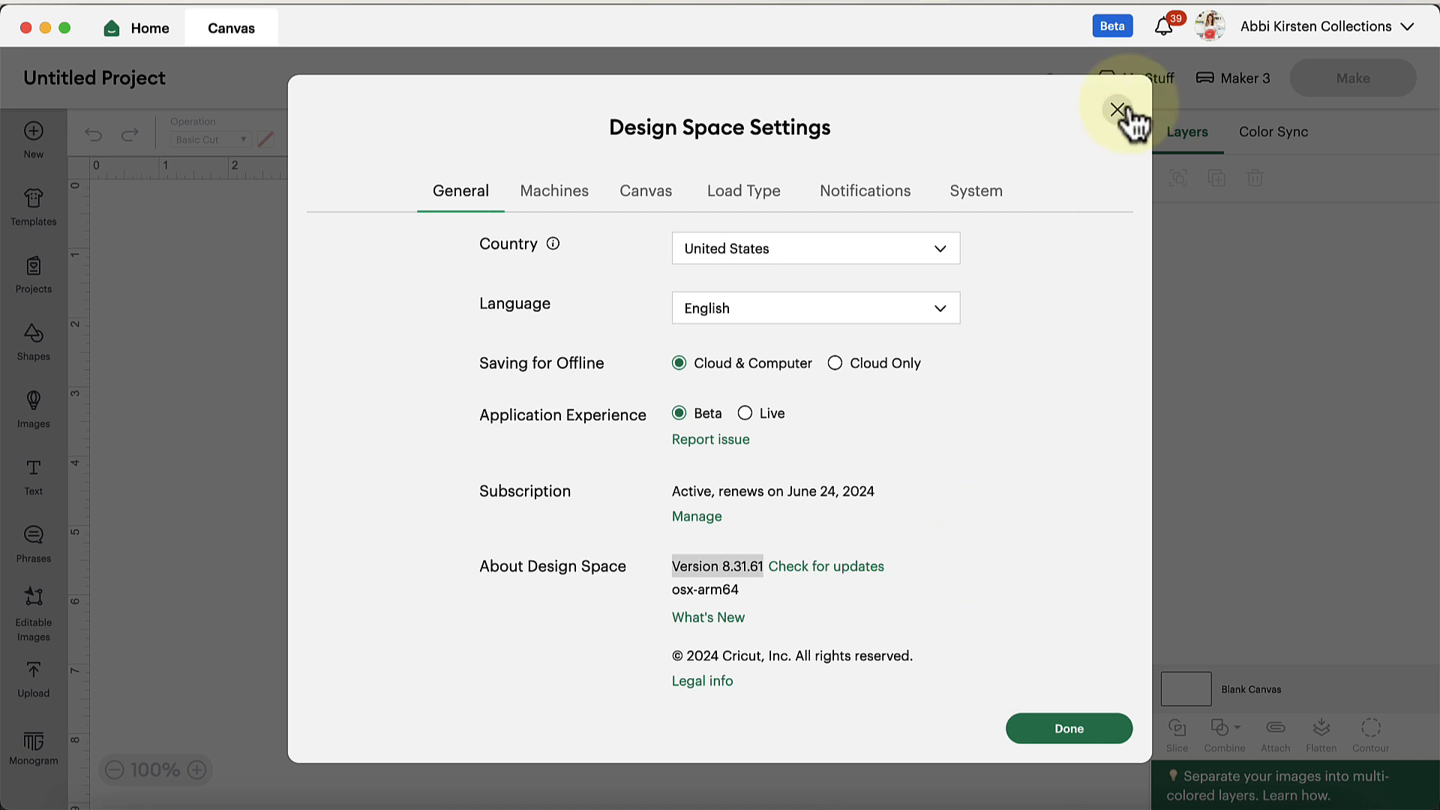
Step: Dismiss the settings window to reach the blank Untitled Project canvas
left_click(1117, 109)
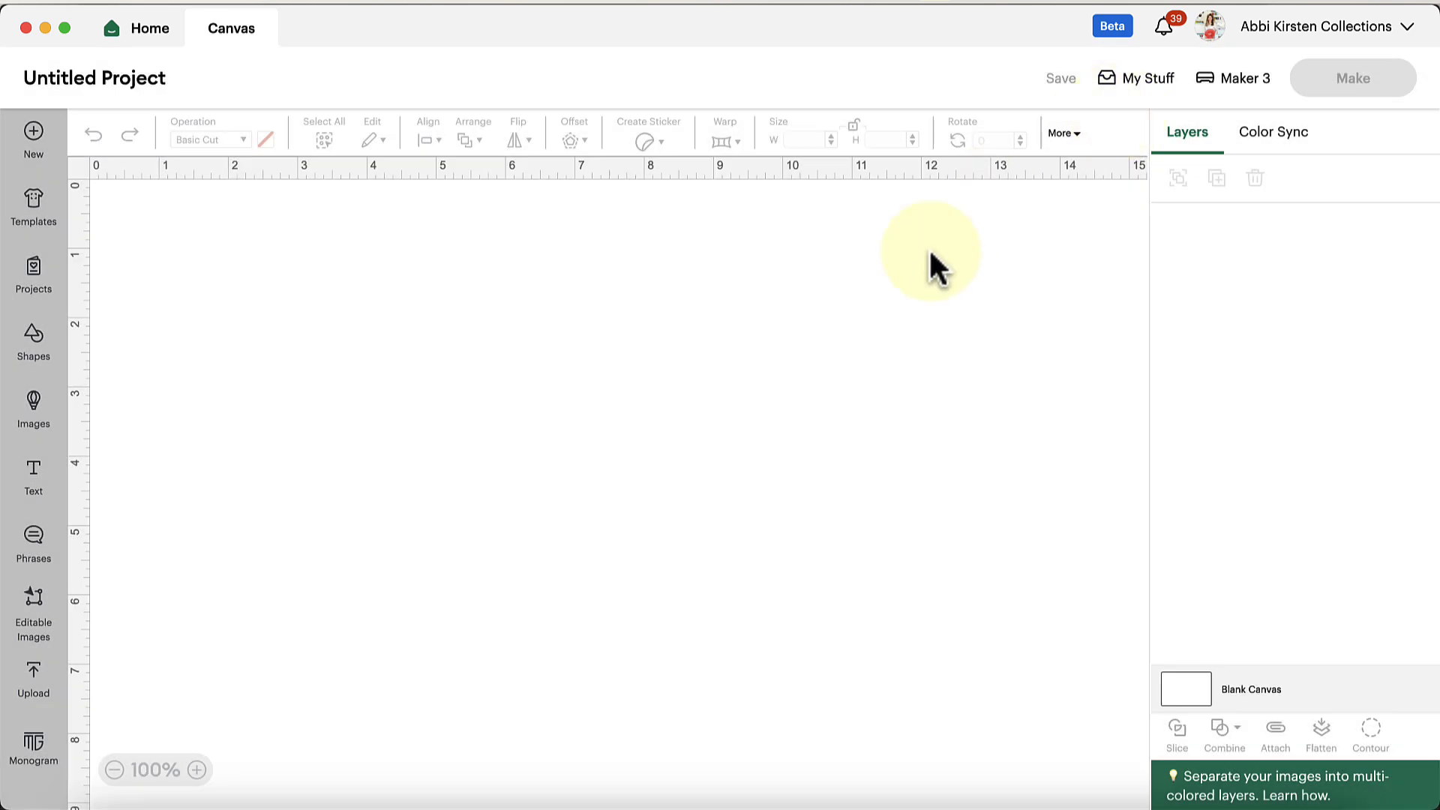
mouse_move(472, 362)
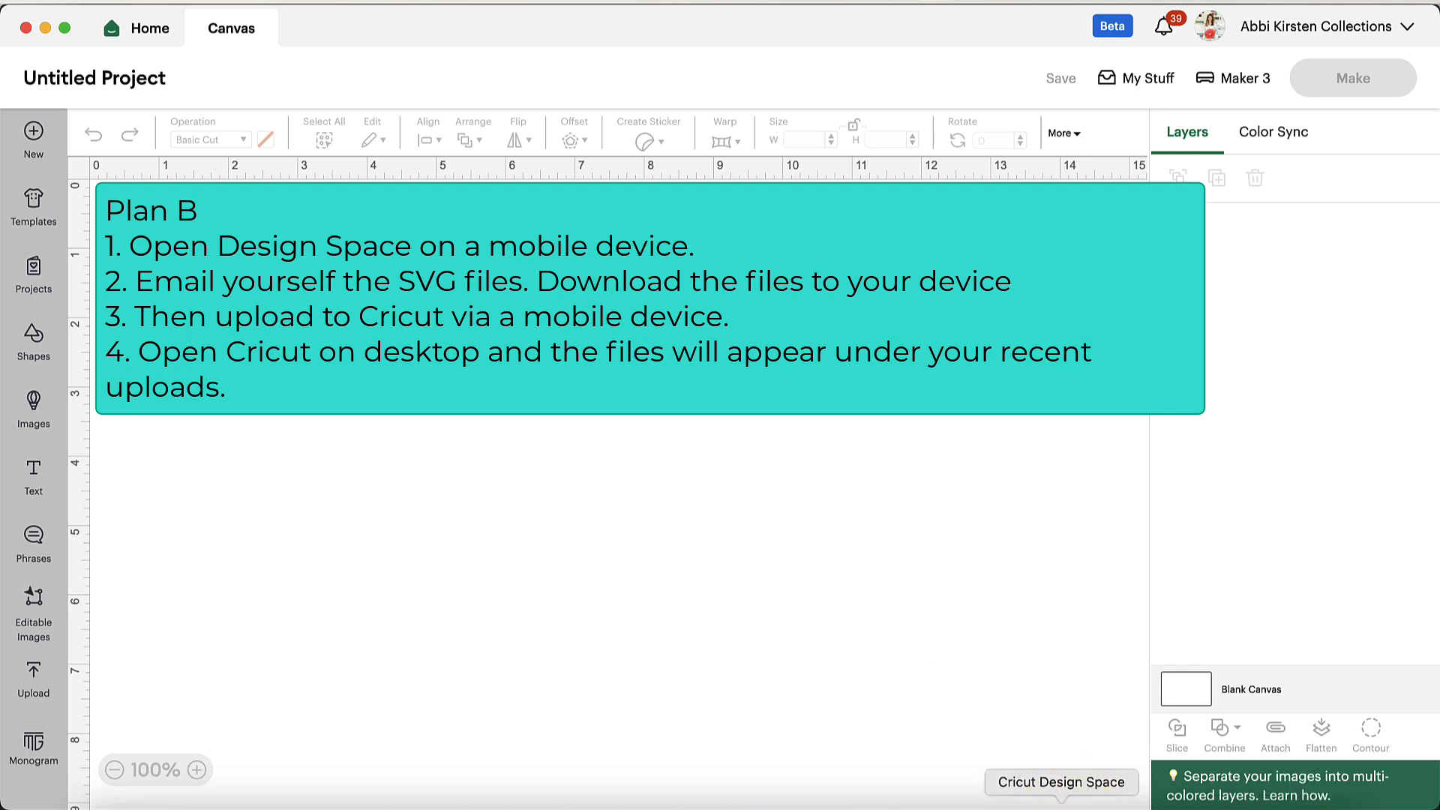
left_click(137, 670)
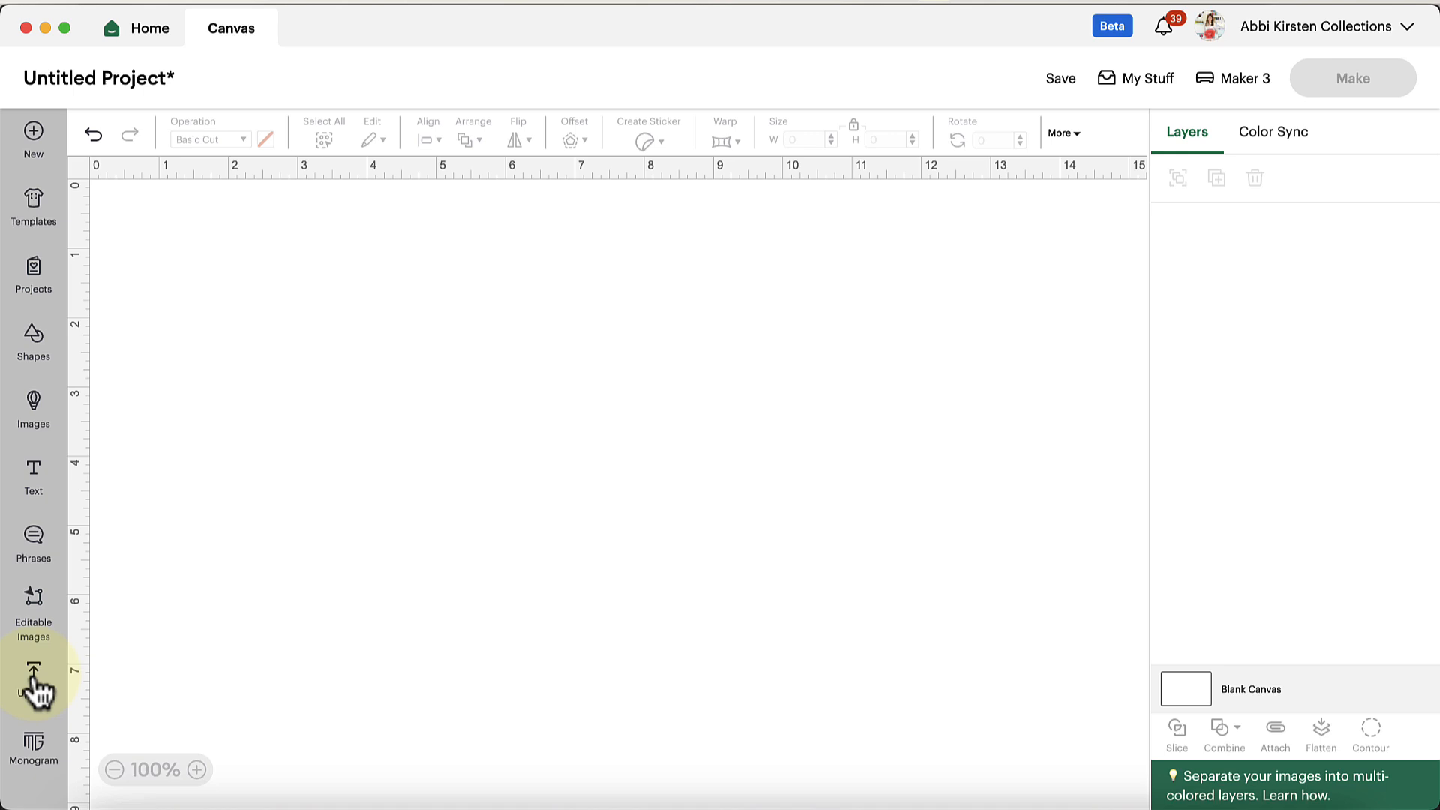
Step: Show Recent Uploads listing the Grandma Era and petal SVG designs
left_click(33, 679)
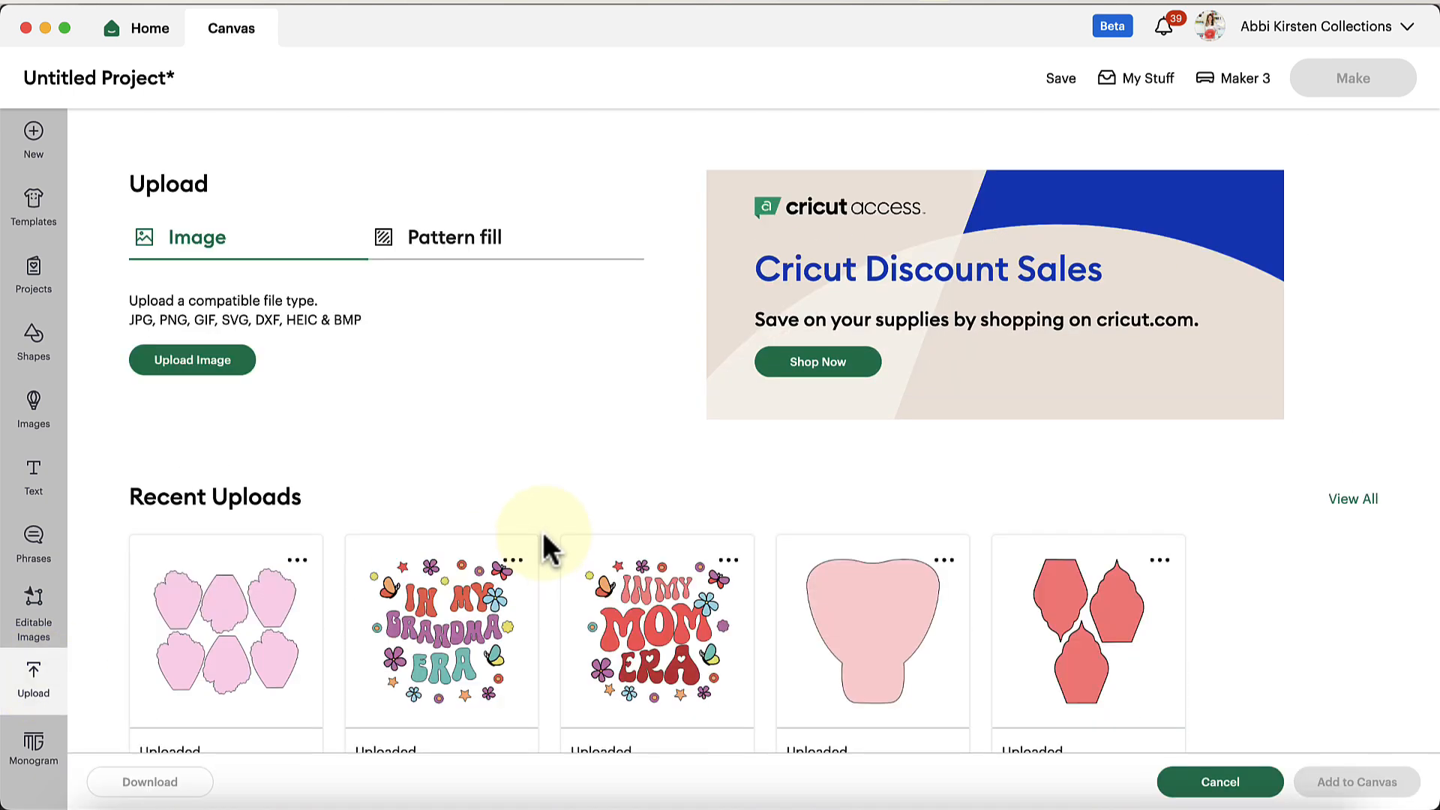
scroll("down", 3)
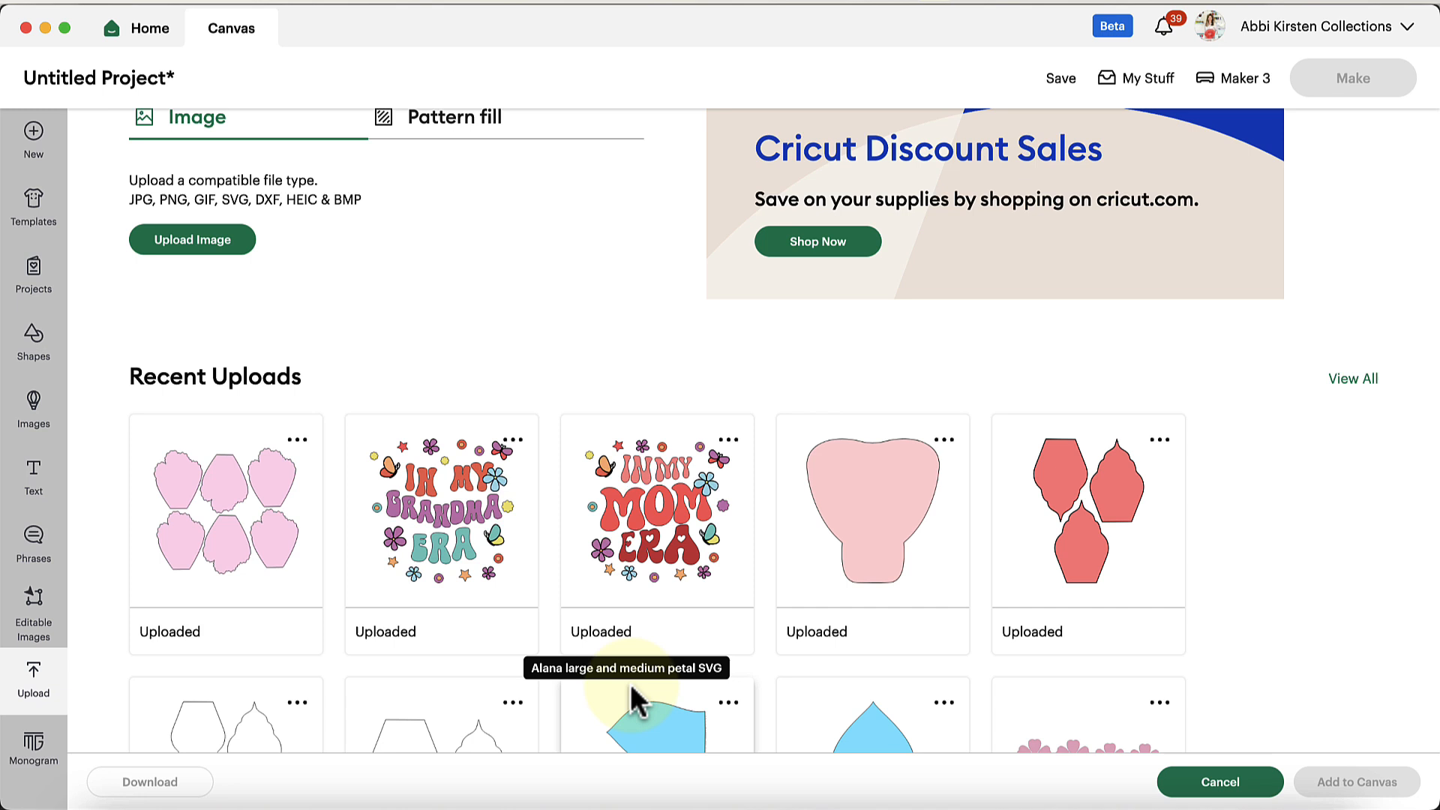
mouse_move(825, 555)
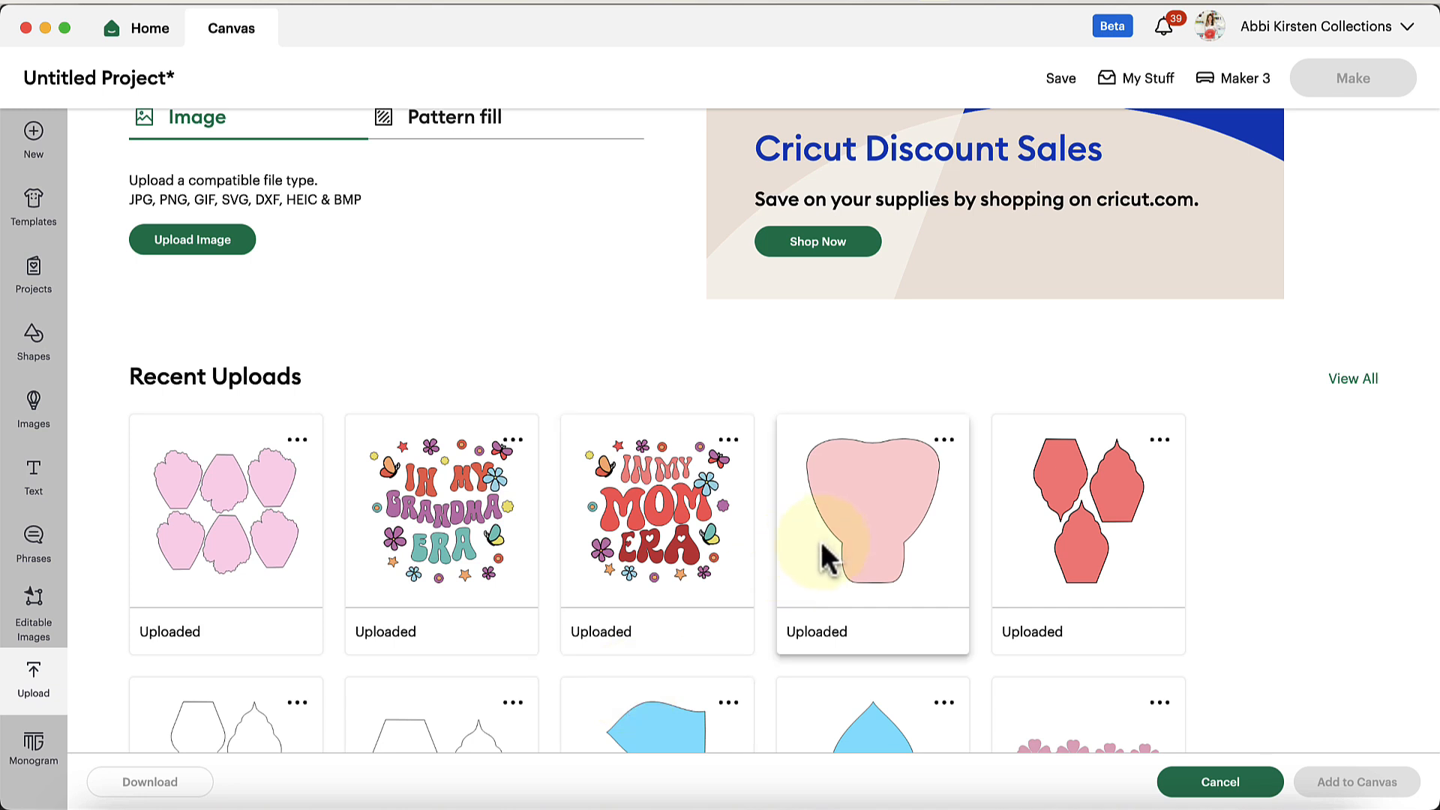
mouse_move(1324, 60)
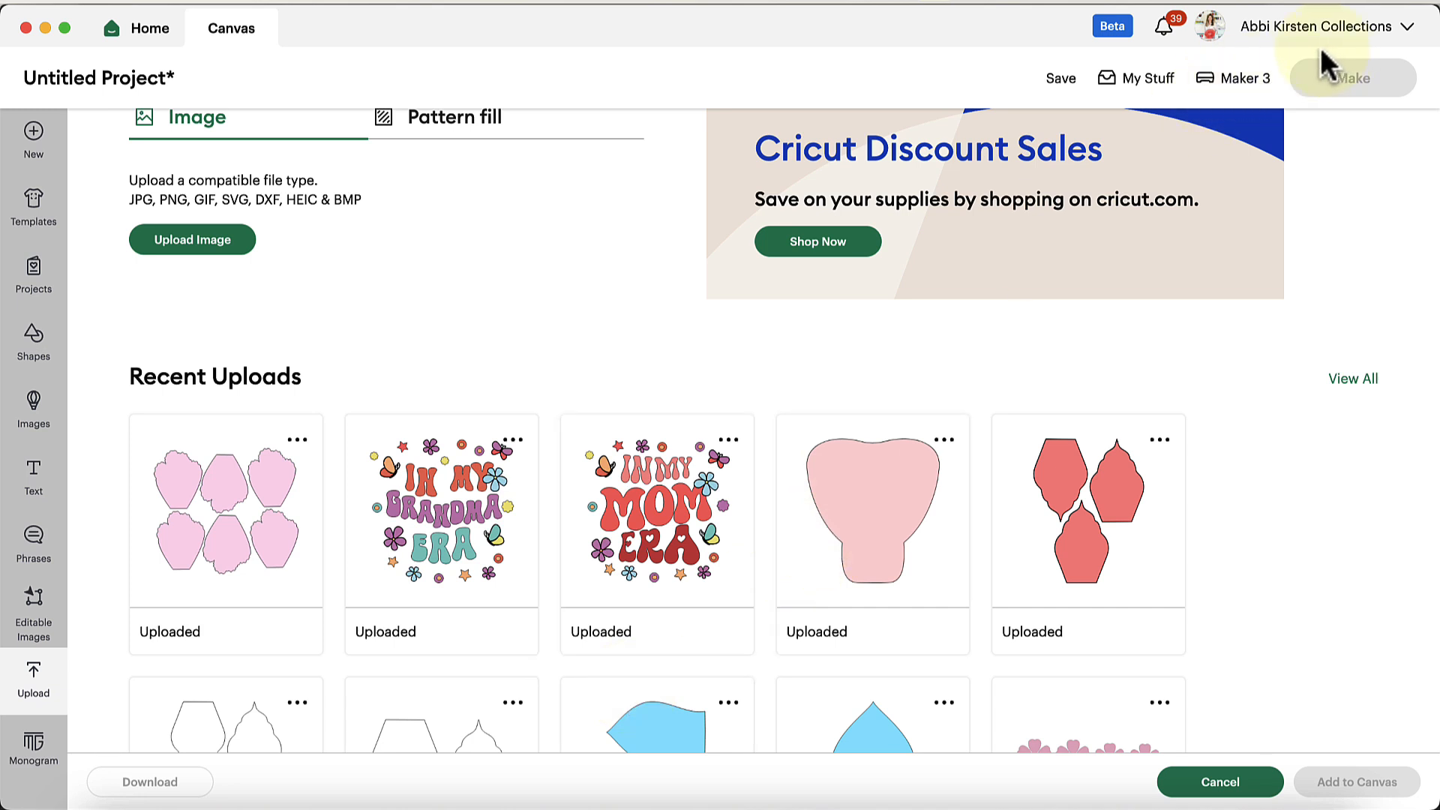
mouse_move(469, 385)
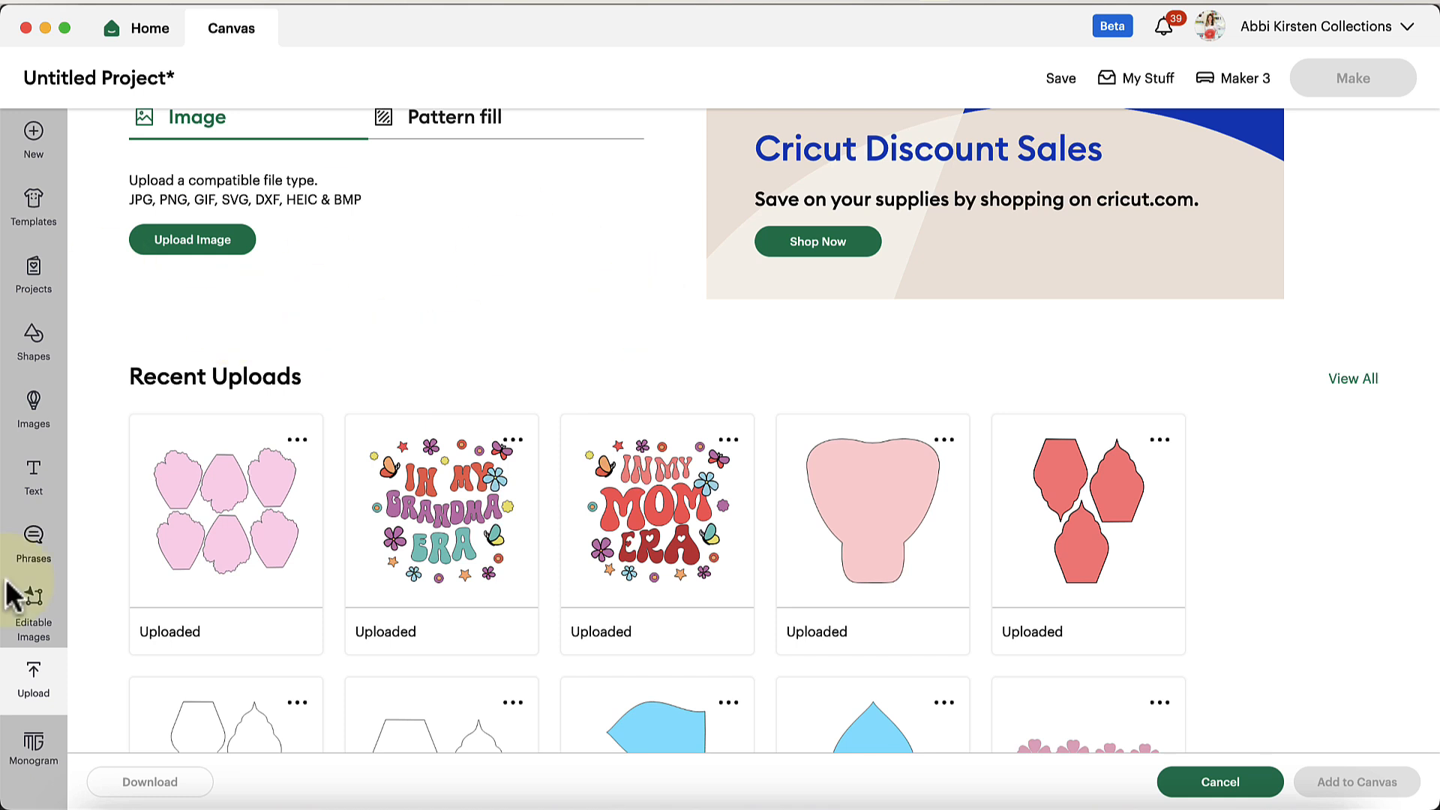
mouse_move(657, 559)
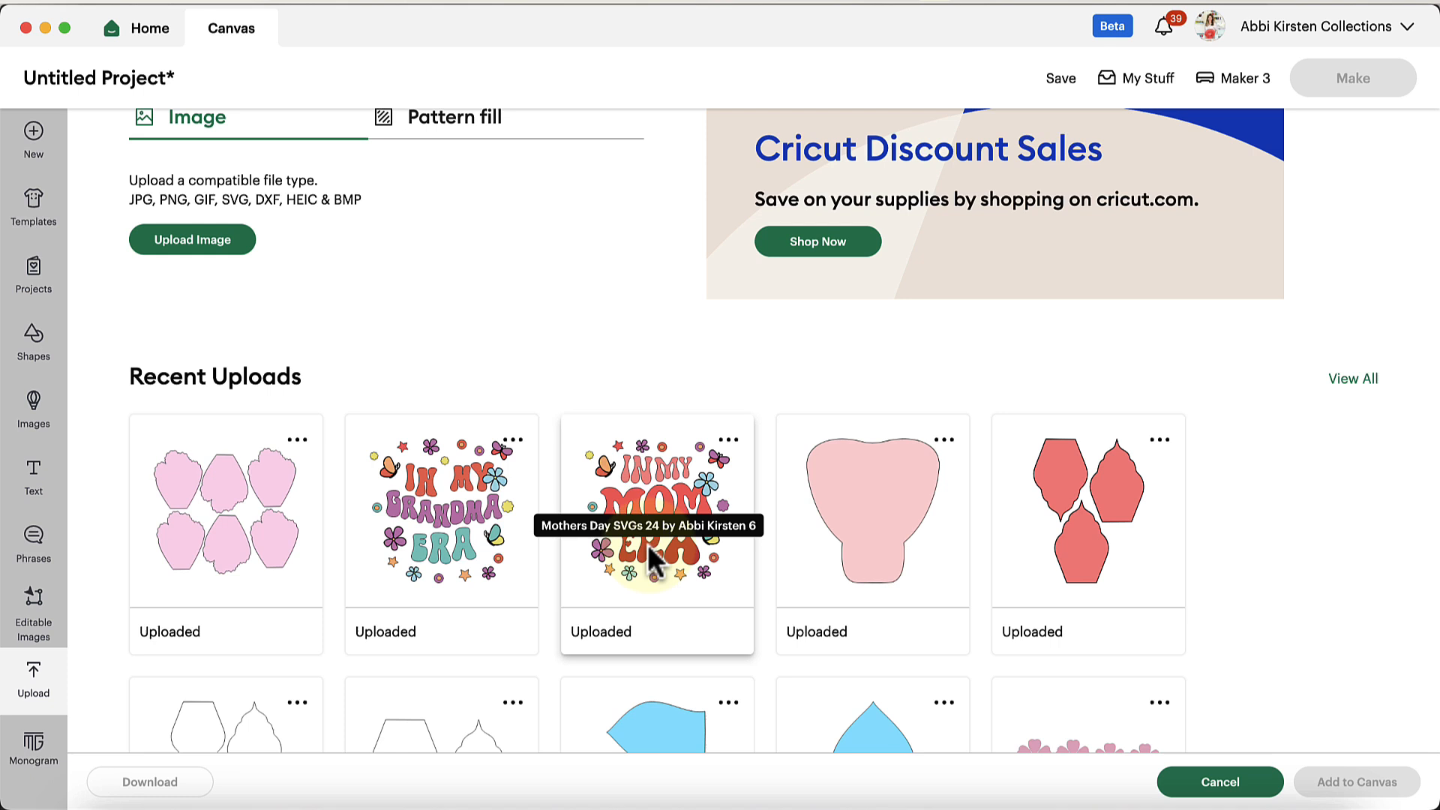
mouse_move(645, 382)
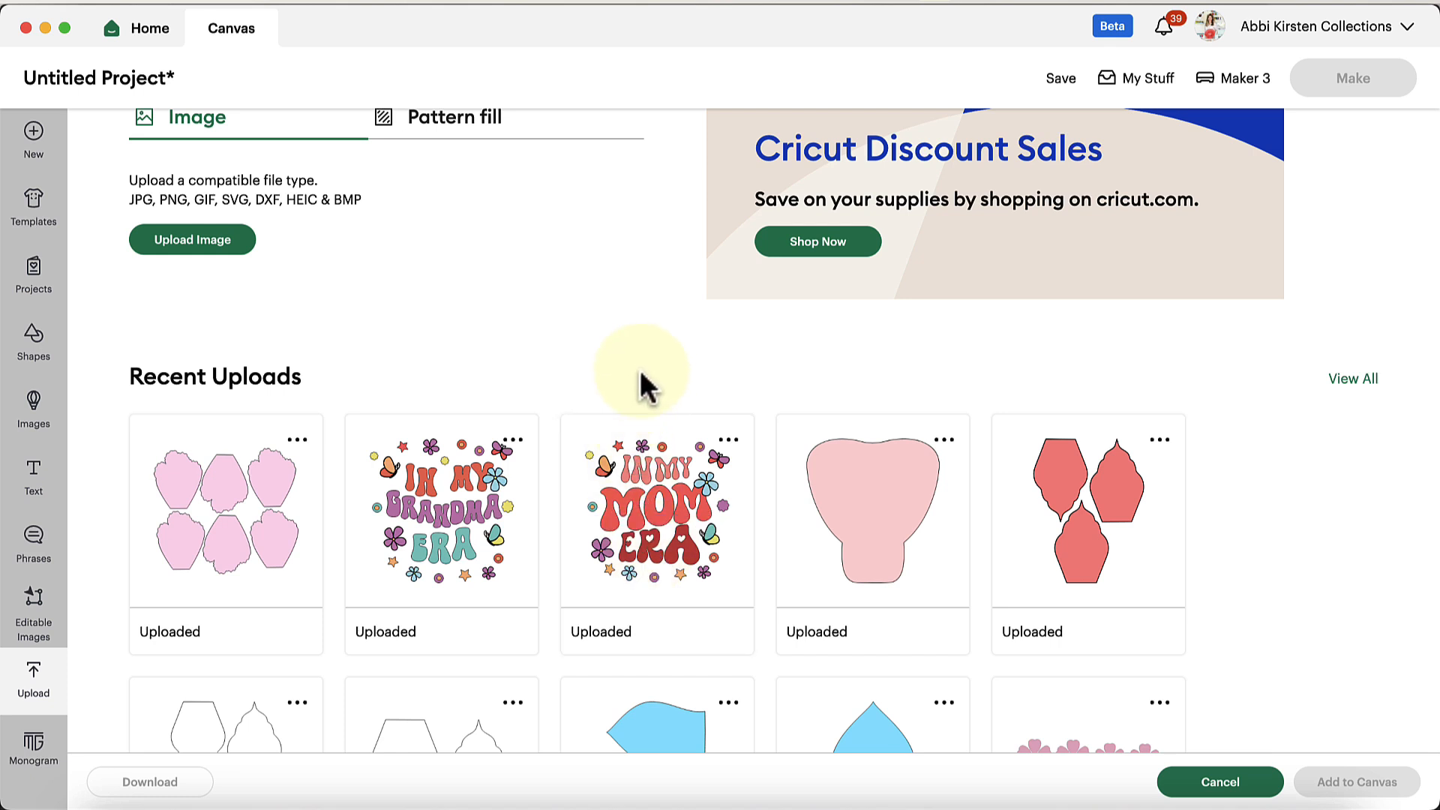